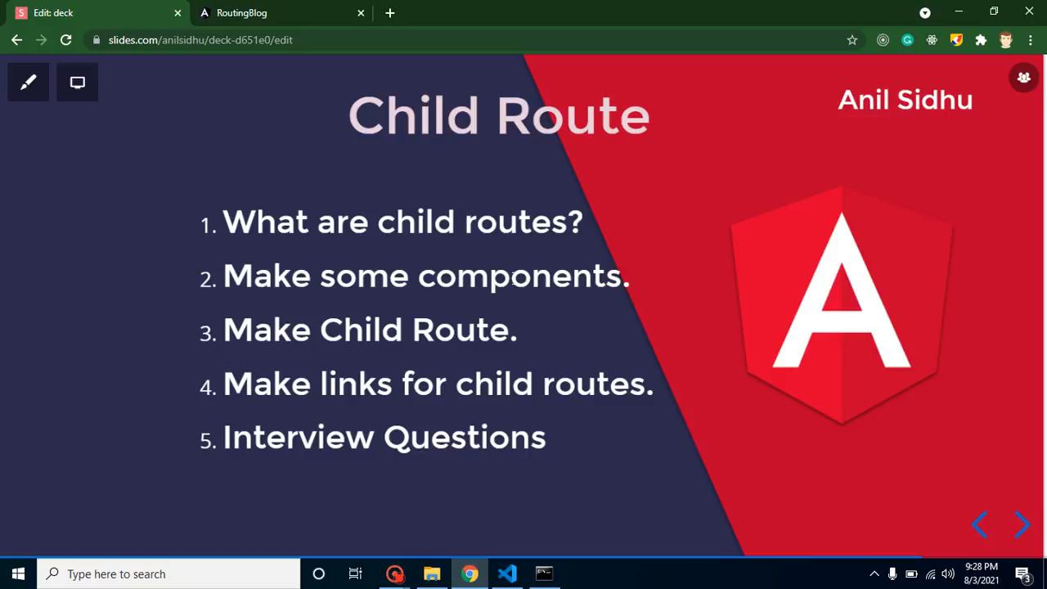
{"action": "mouse_move", "coordinate": [501, 357]}
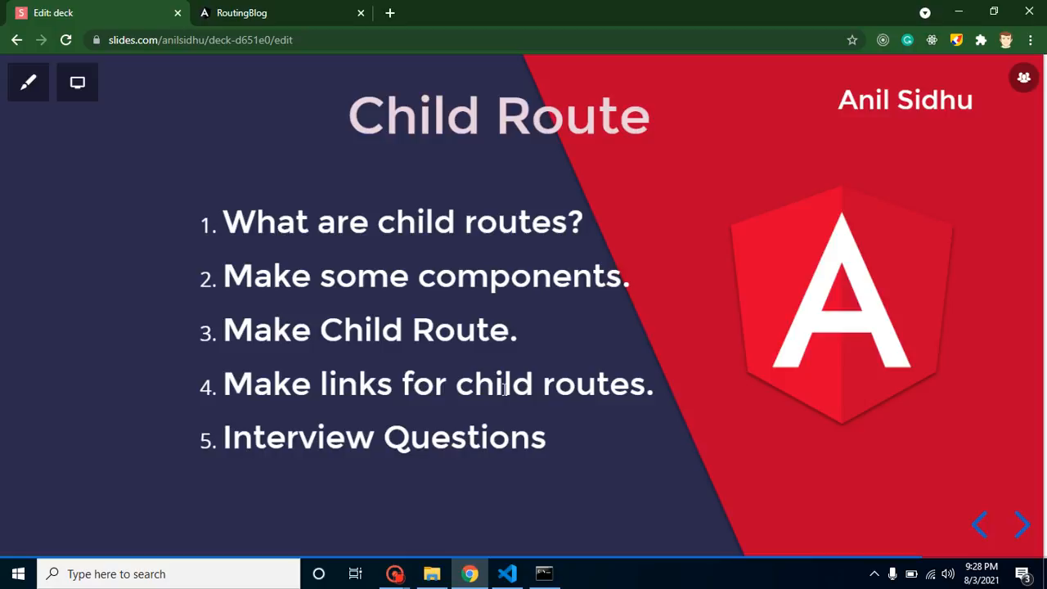
Browse the running RoutingBlog app's User and home routes, then load localhost:4200/about.
{"action": "left_click", "coordinate": [270, 13]}
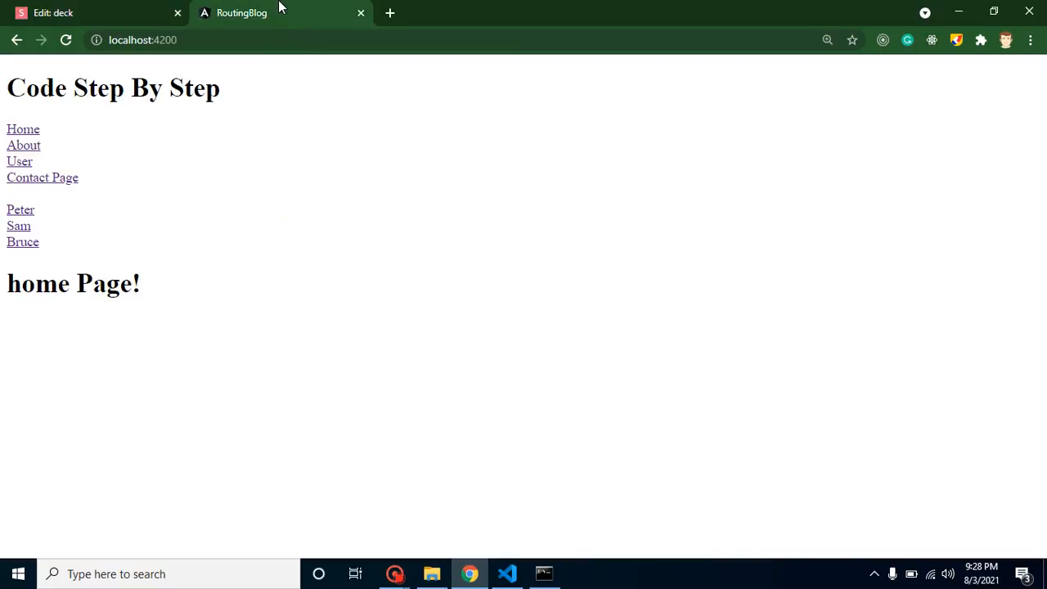
{"action": "mouse_move", "coordinate": [36, 144]}
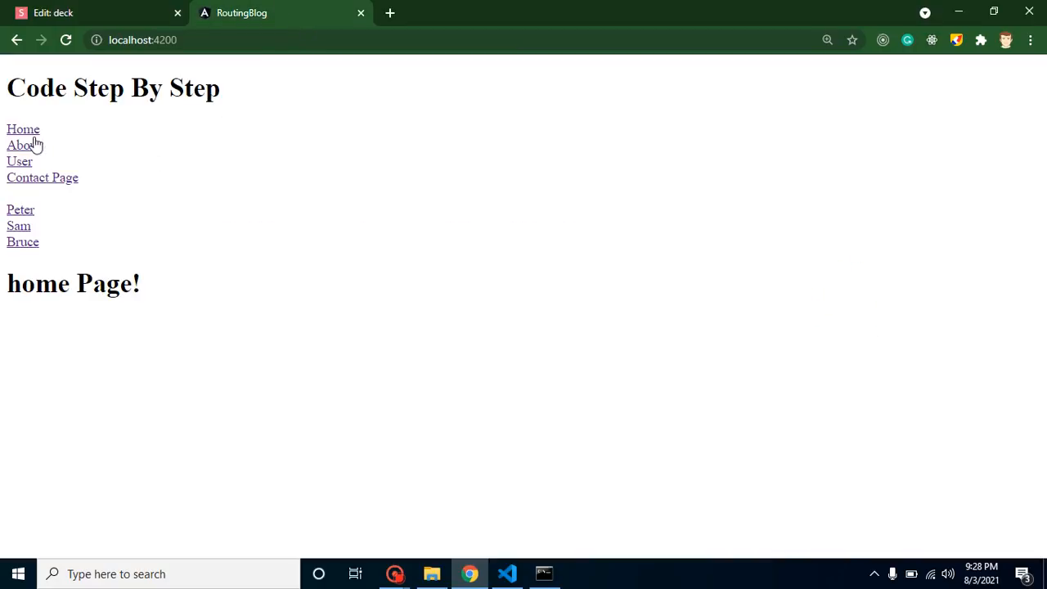
{"action": "mouse_move", "coordinate": [22, 242]}
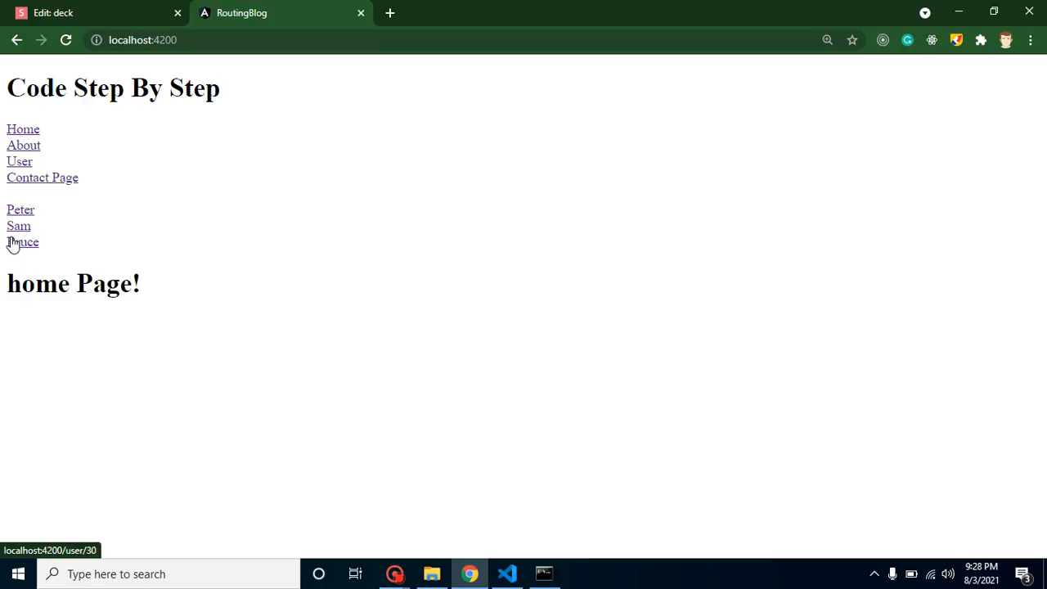
{"action": "mouse_move", "coordinate": [29, 156]}
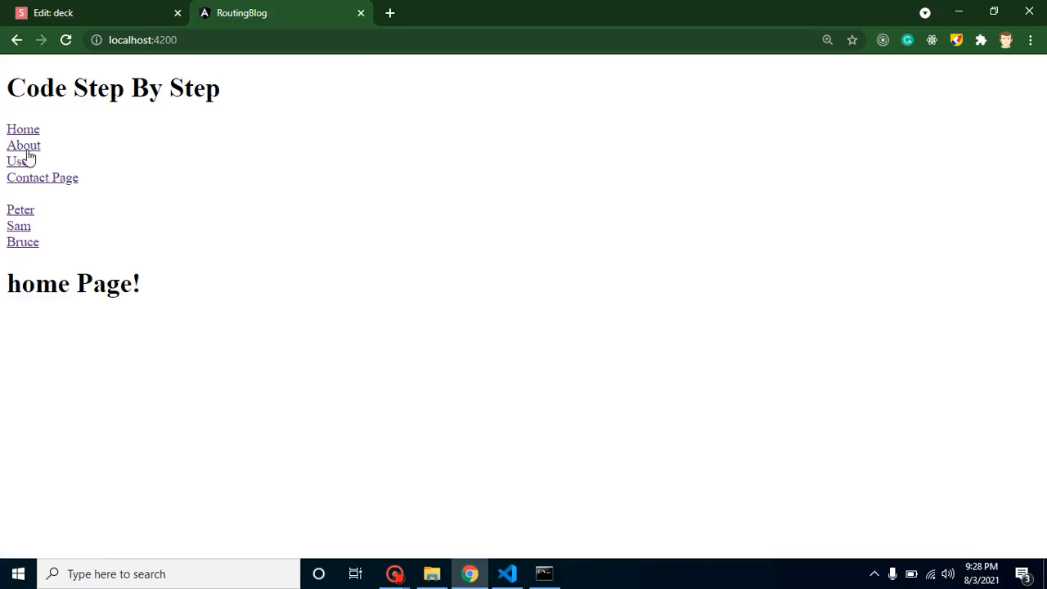
{"action": "left_click", "coordinate": [16, 162]}
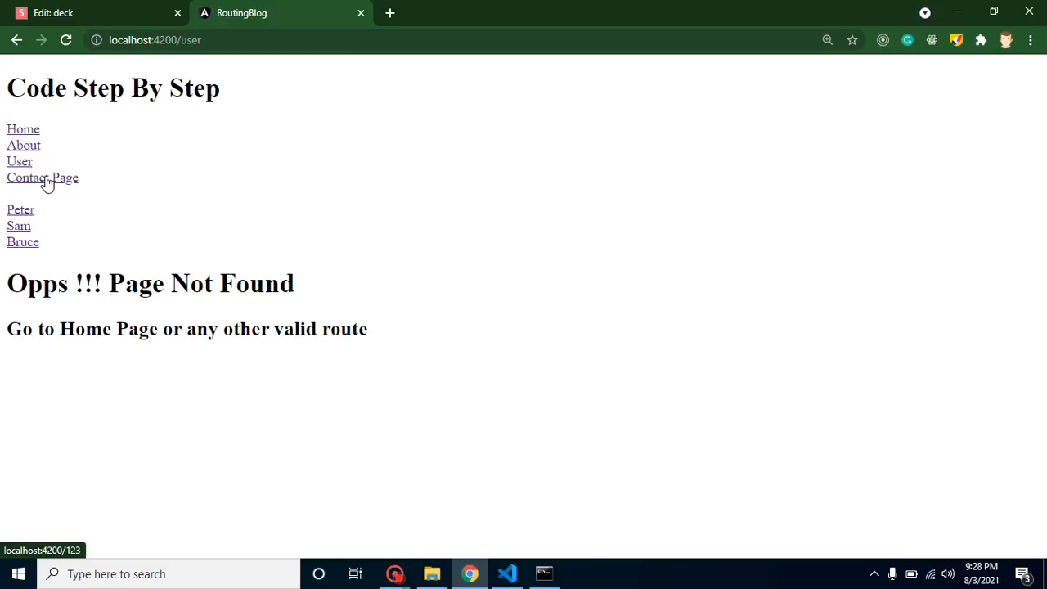
{"action": "mouse_move", "coordinate": [161, 177]}
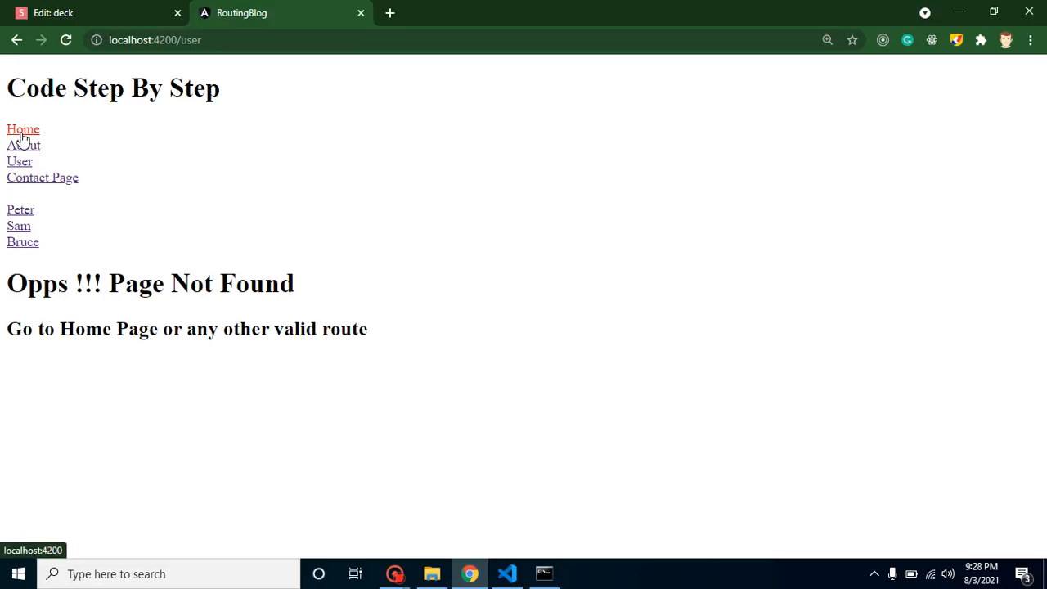
{"action": "left_click", "coordinate": [90, 13]}
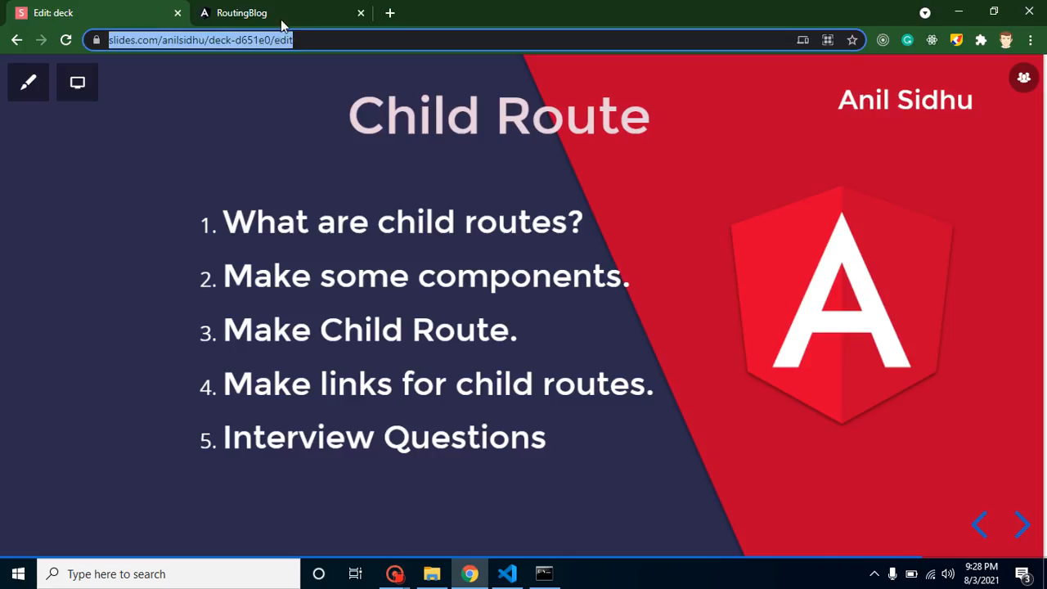
{"action": "left_click", "coordinate": [242, 14]}
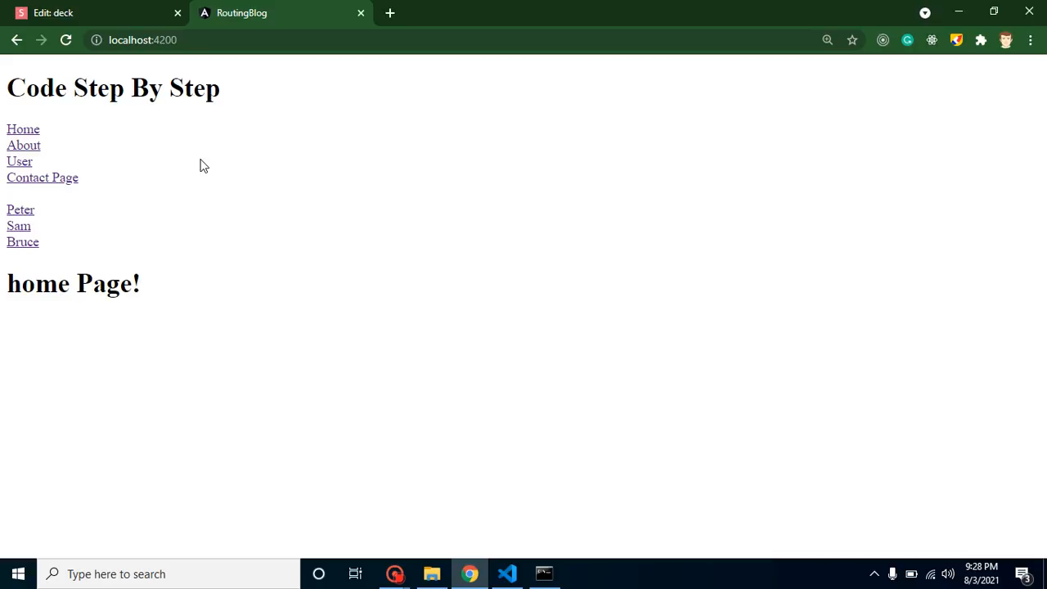
{"action": "mouse_move", "coordinate": [53, 129]}
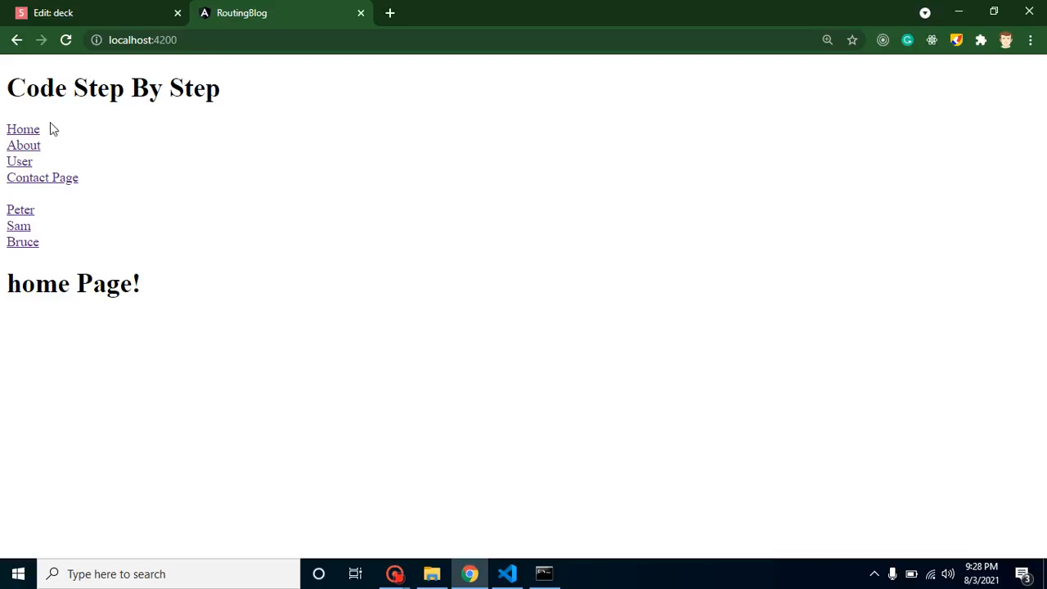
{"action": "mouse_move", "coordinate": [23, 144]}
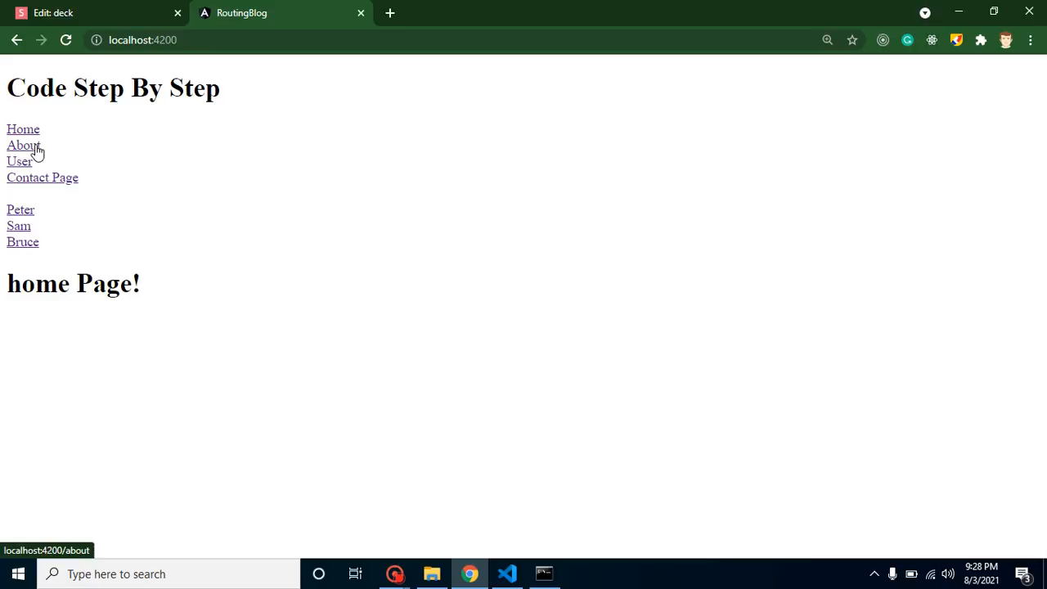
{"action": "mouse_move", "coordinate": [106, 170]}
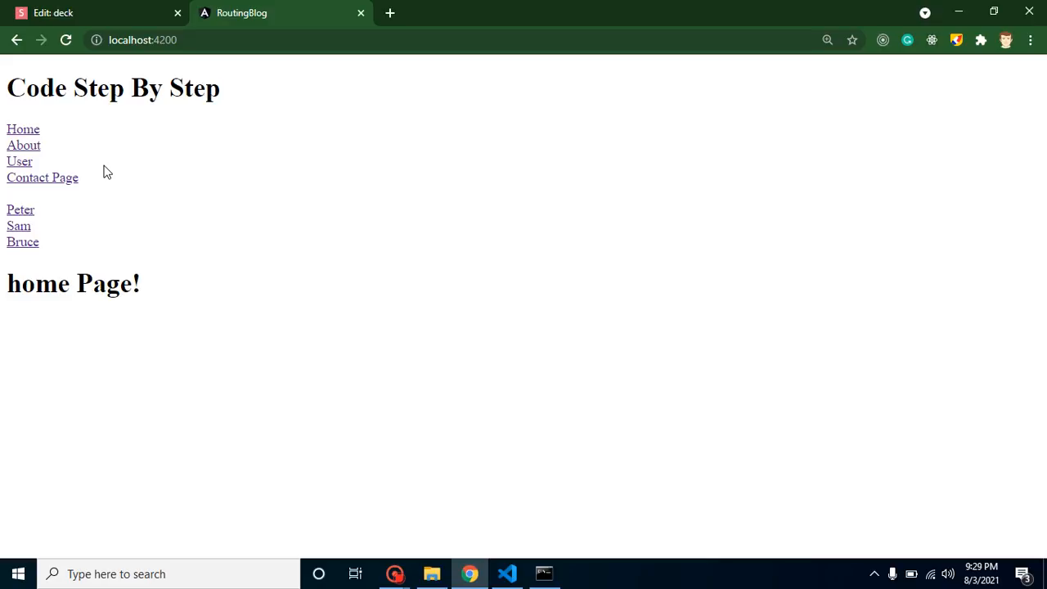
{"action": "mouse_move", "coordinate": [43, 159]}
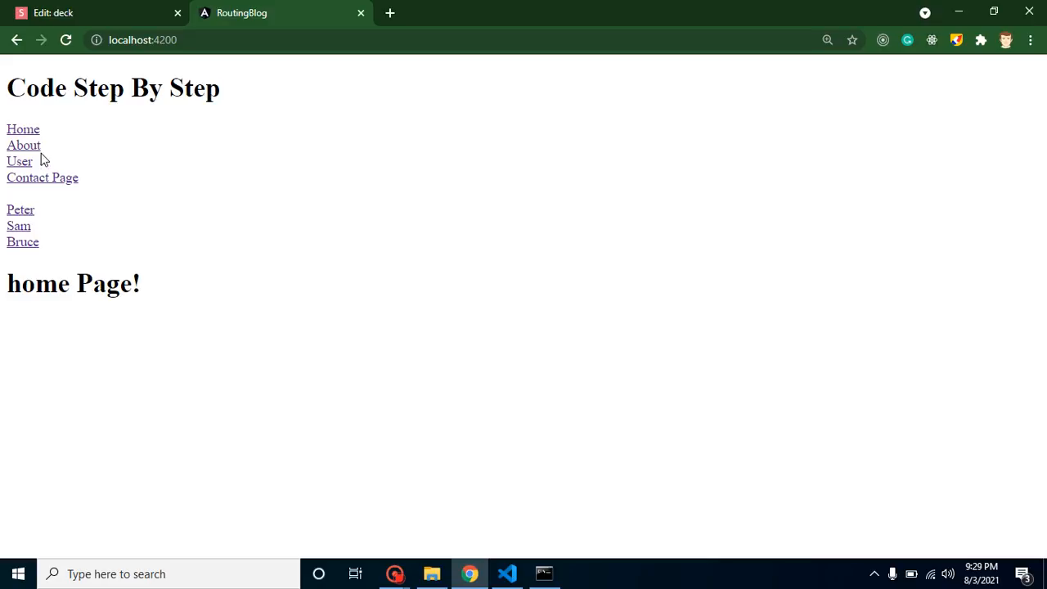
{"action": "left_click", "coordinate": [23, 144]}
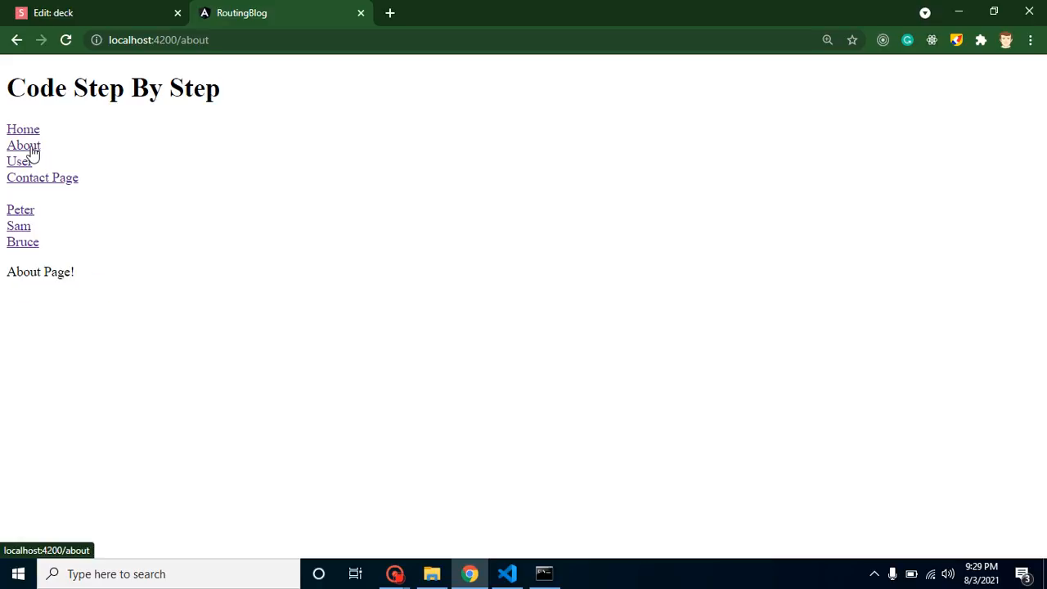
{"action": "mouse_move", "coordinate": [92, 319]}
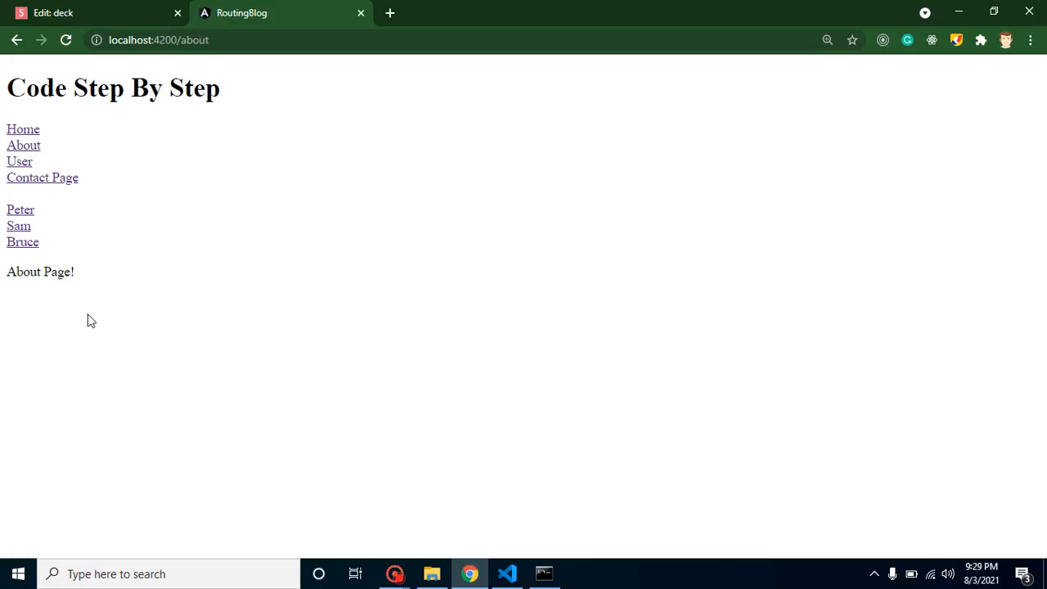
{"action": "mouse_move", "coordinate": [139, 314]}
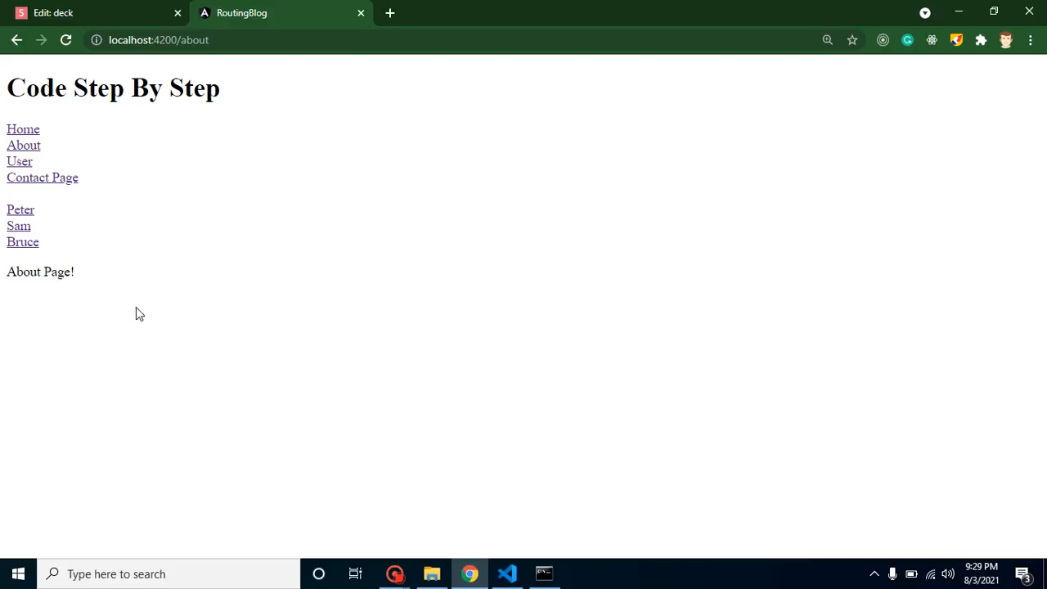
{"action": "mouse_move", "coordinate": [768, 327]}
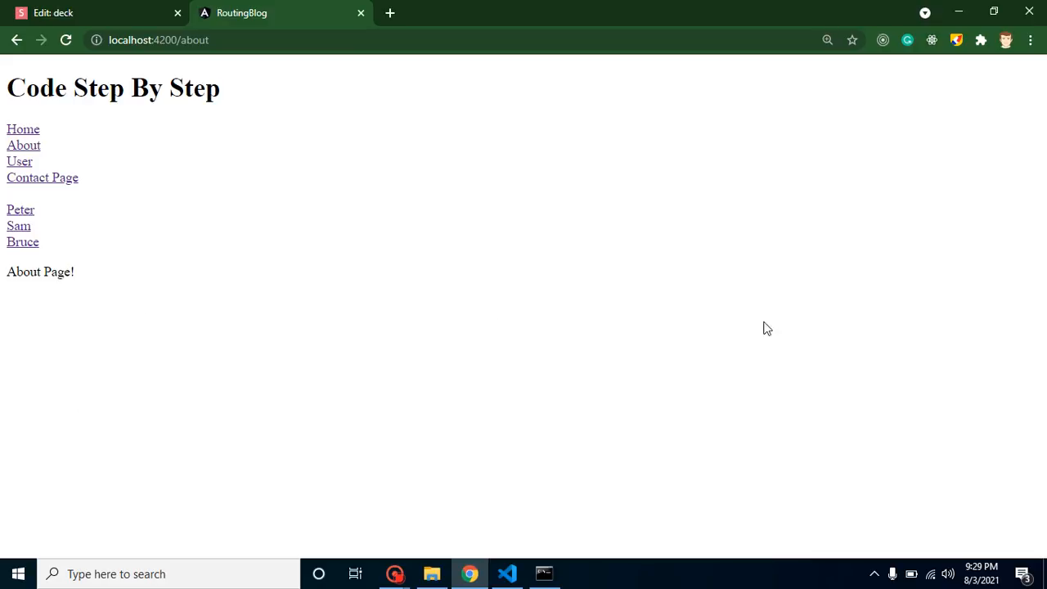
{"action": "mouse_move", "coordinate": [530, 352]}
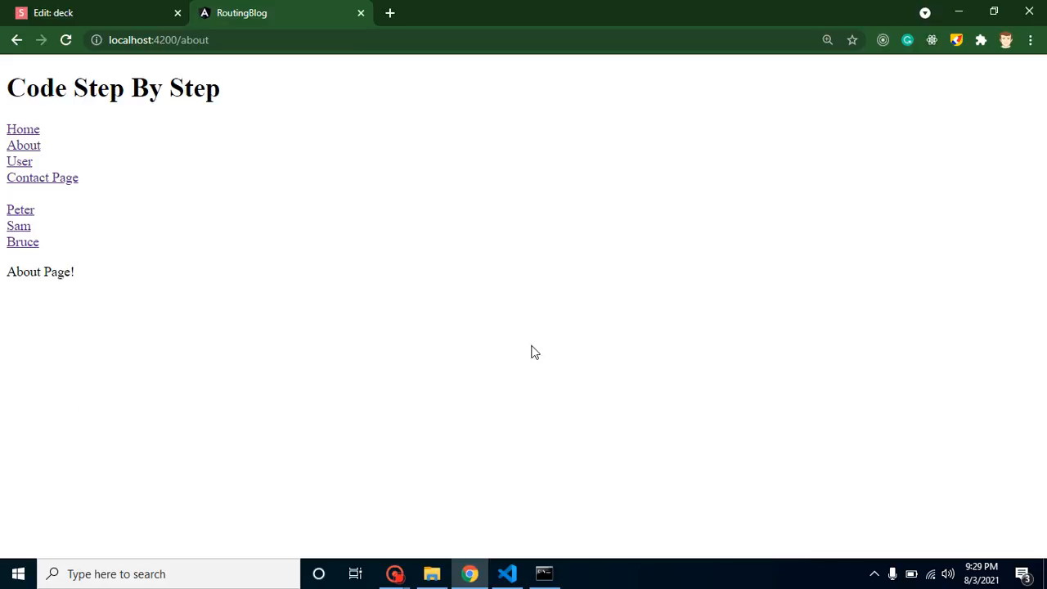
{"action": "mouse_move", "coordinate": [522, 352]}
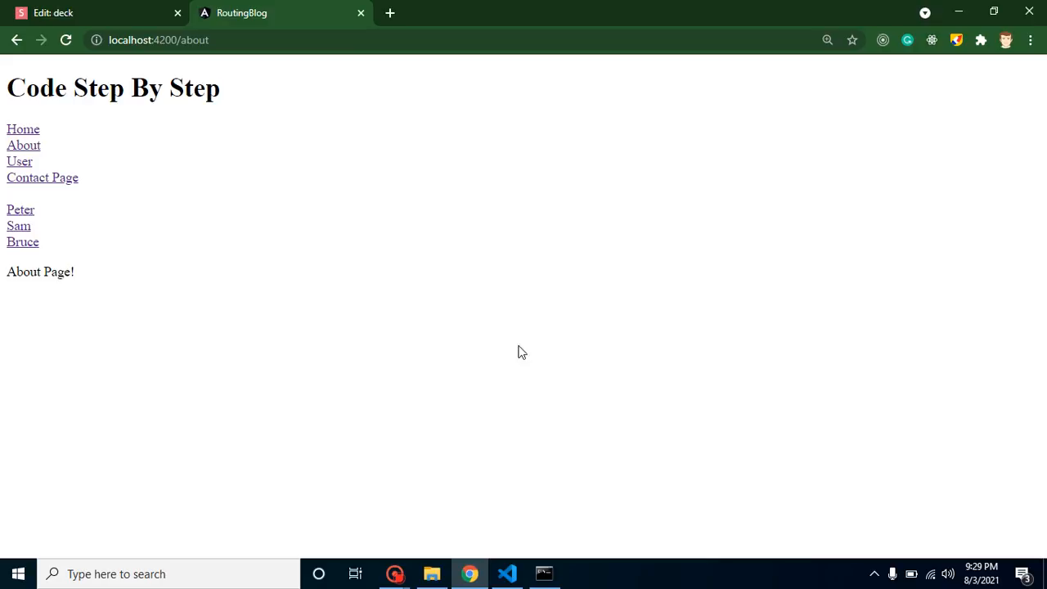
{"action": "mouse_move", "coordinate": [69, 319]}
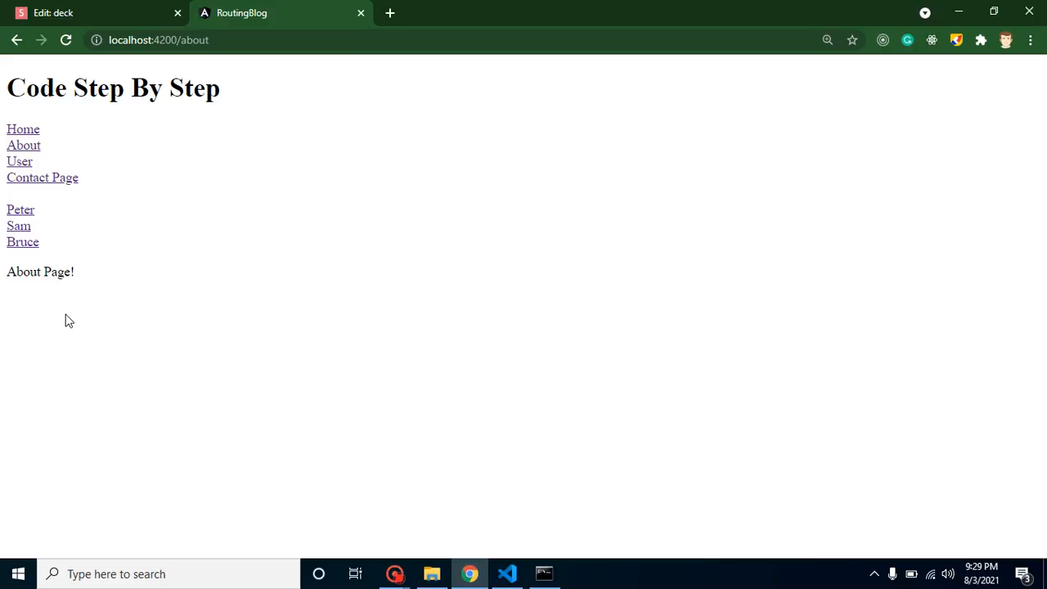
{"action": "mouse_move", "coordinate": [23, 151]}
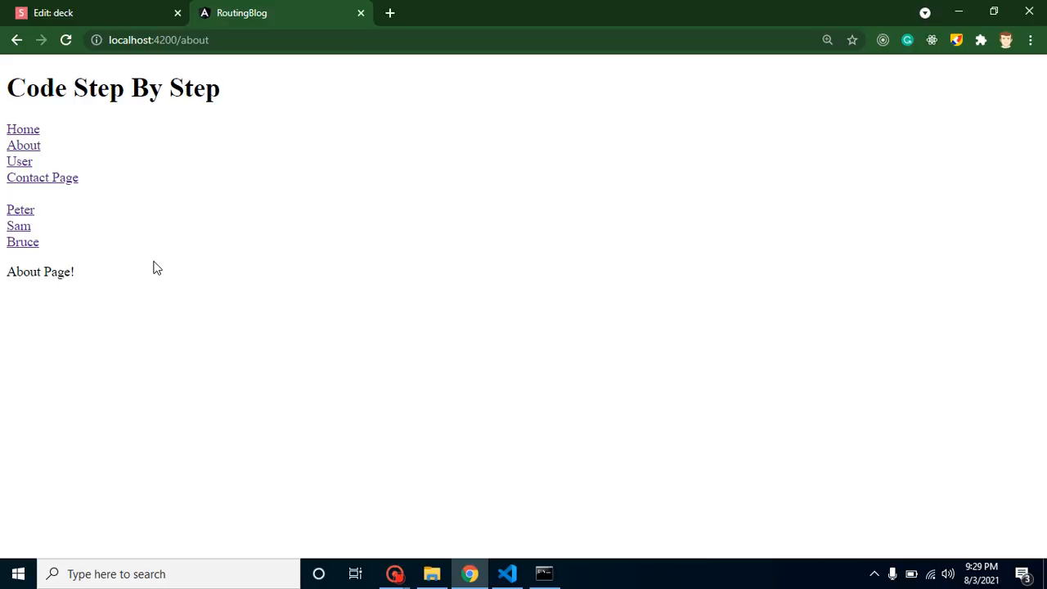
{"action": "mouse_move", "coordinate": [499, 560]}
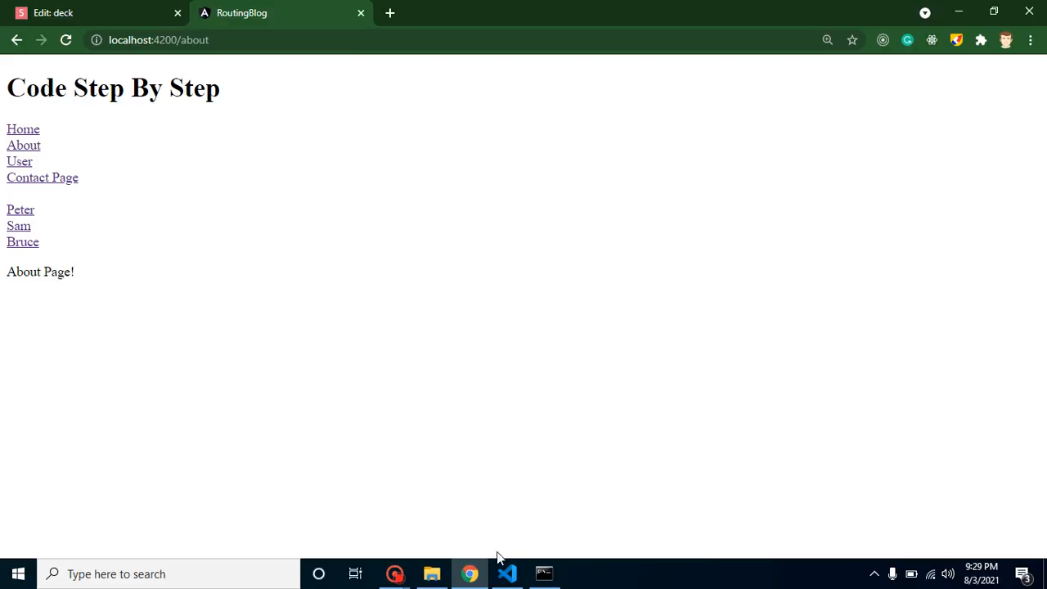
Run 'ng g c about-company' in the integrated terminal to generate the about-company component.
{"action": "left_click", "coordinate": [508, 573]}
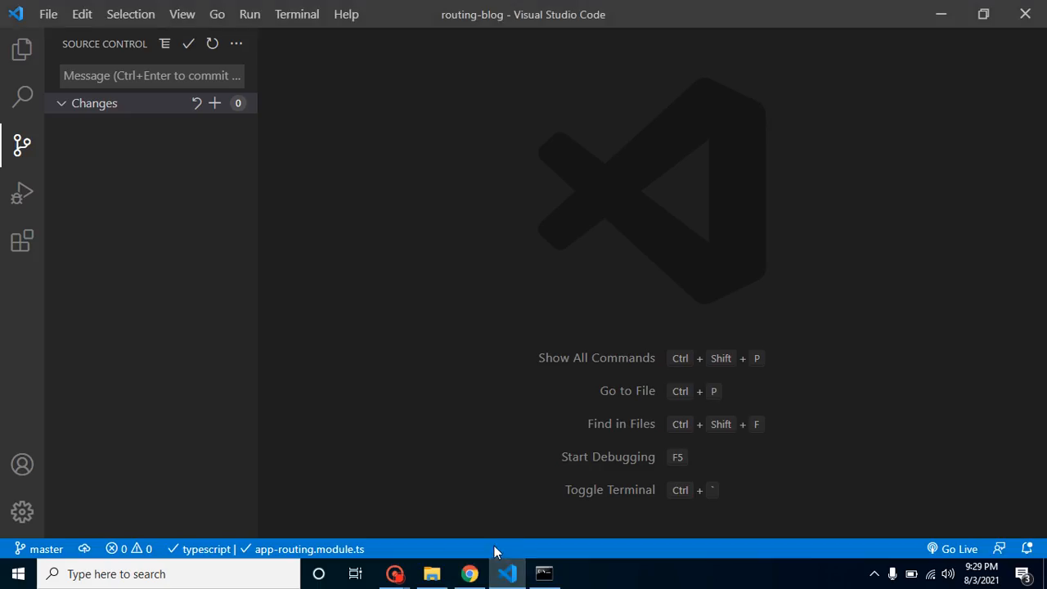
{"action": "left_click", "coordinate": [296, 13]}
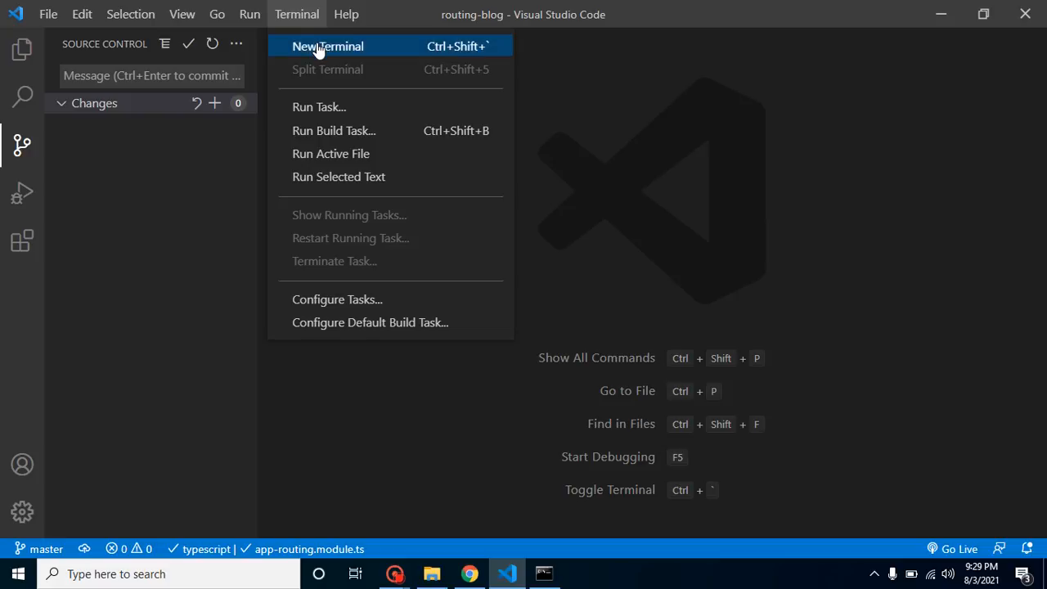
{"action": "left_click", "coordinate": [327, 46]}
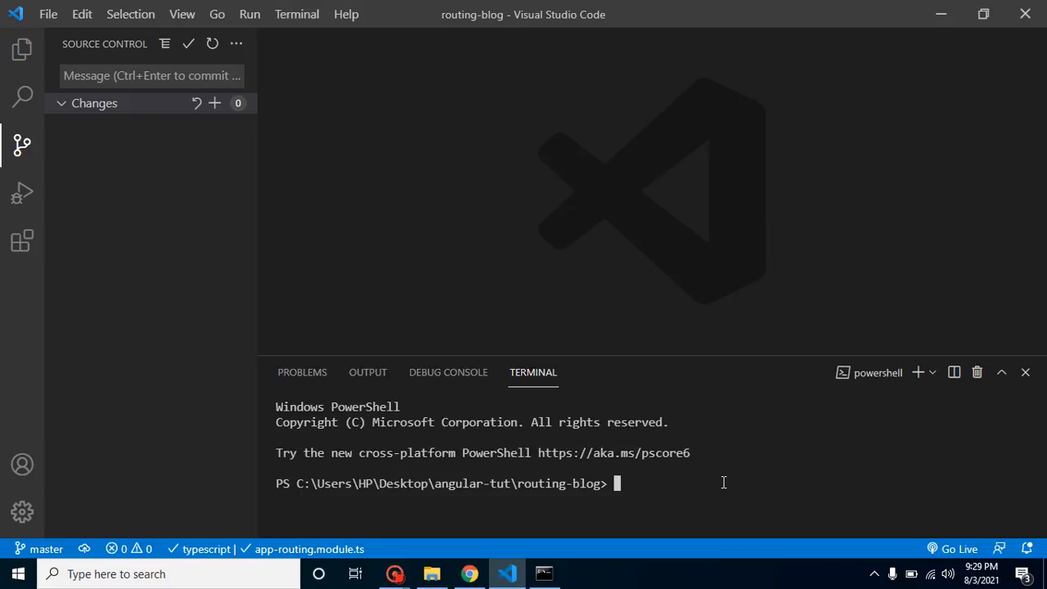
{"action": "type", "text": "ng g c"}
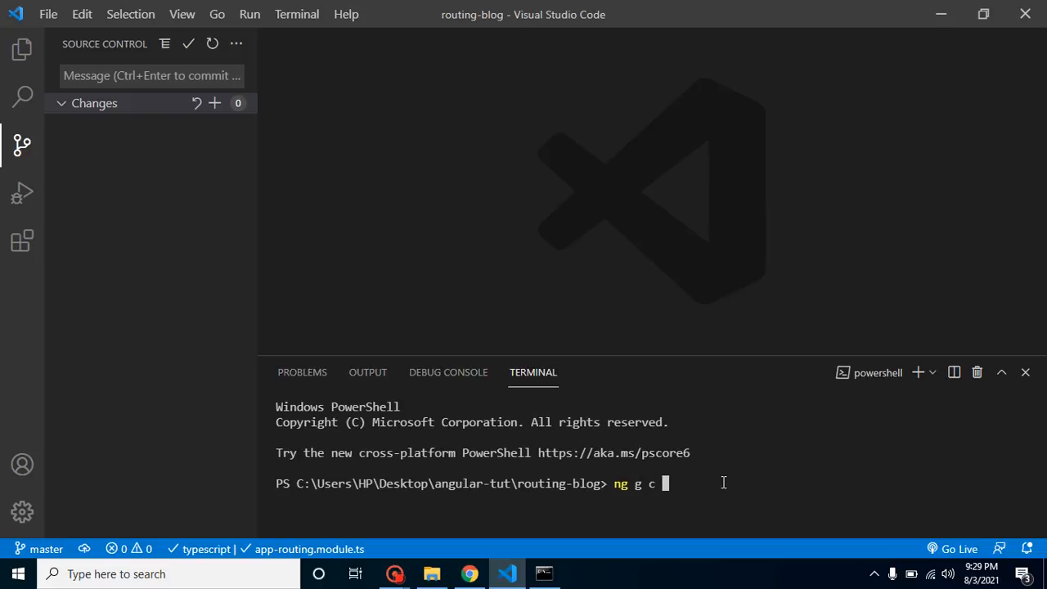
{"action": "type", "text": "a"}
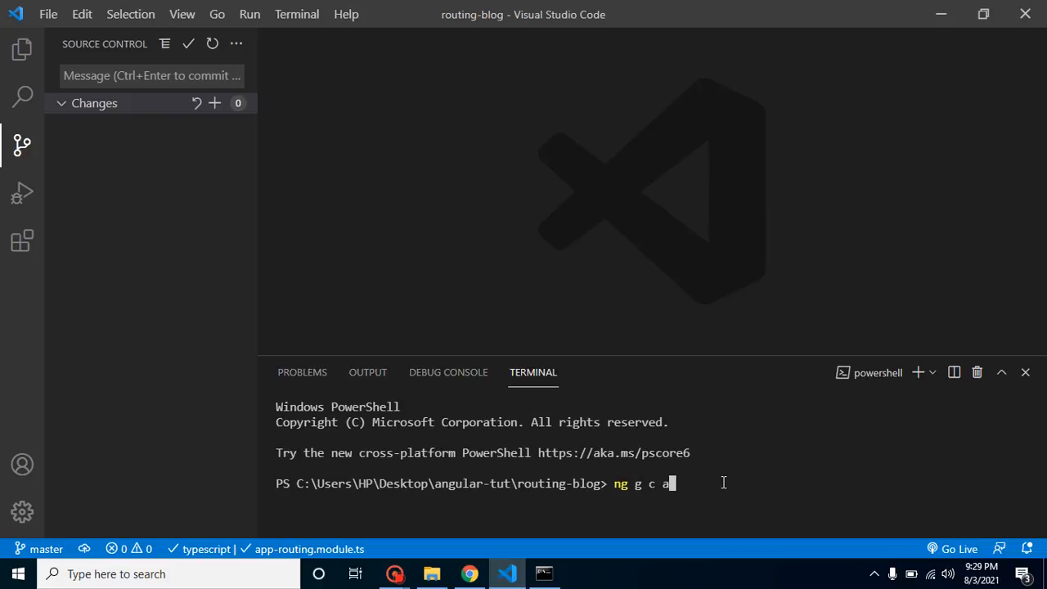
{"action": "type", "text": "bout-"}
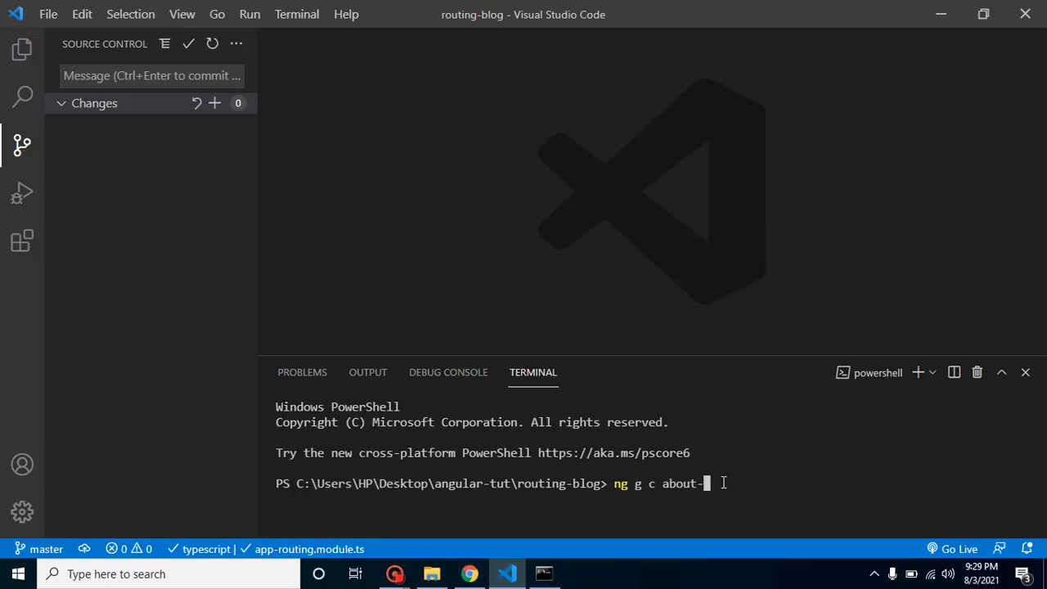
{"action": "type", "text": "company"}
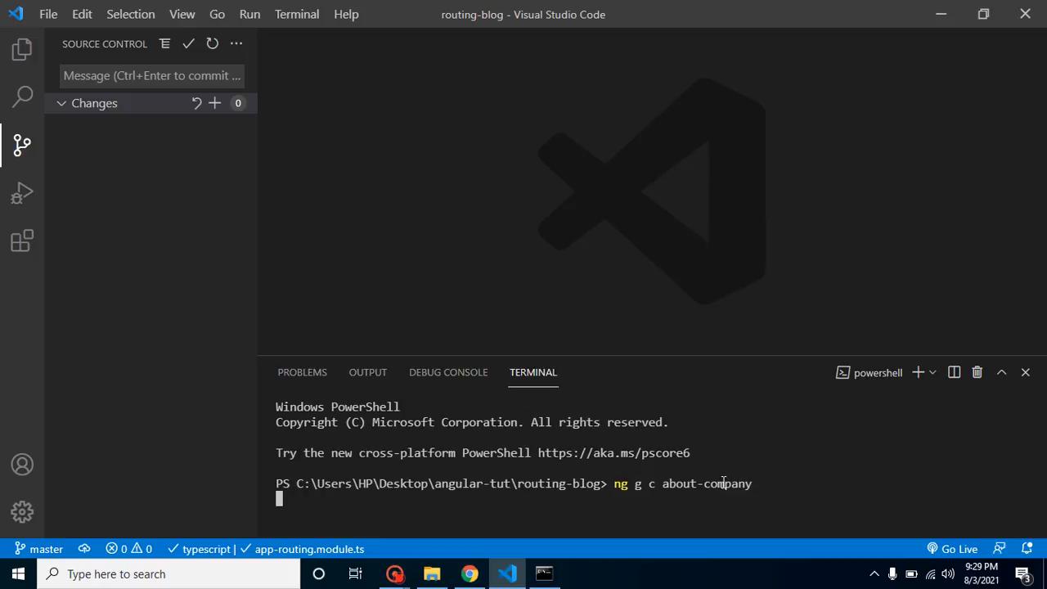
{"action": "key", "text": "Enter"}
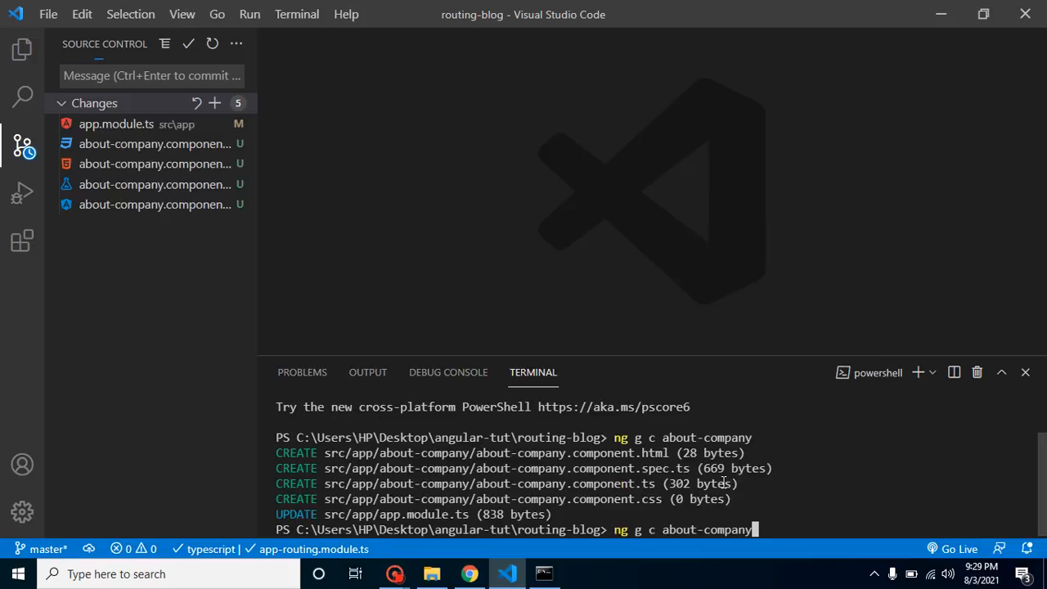
Run 'ng g c about-me' to generate the about-me component and show the project file tree.
{"action": "type", "text": "about-me"}
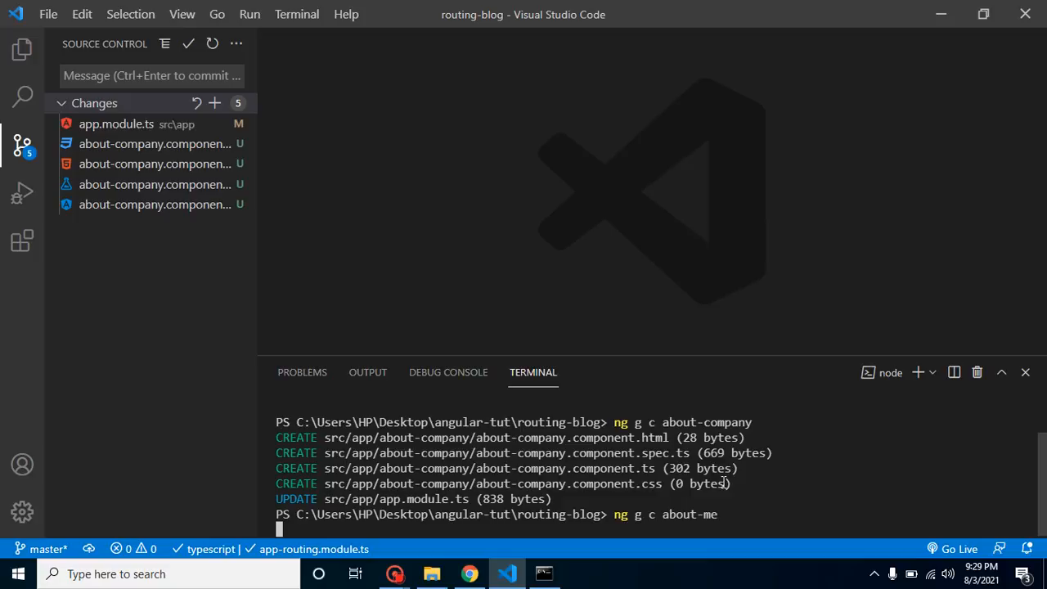
{"action": "left_click", "coordinate": [23, 49]}
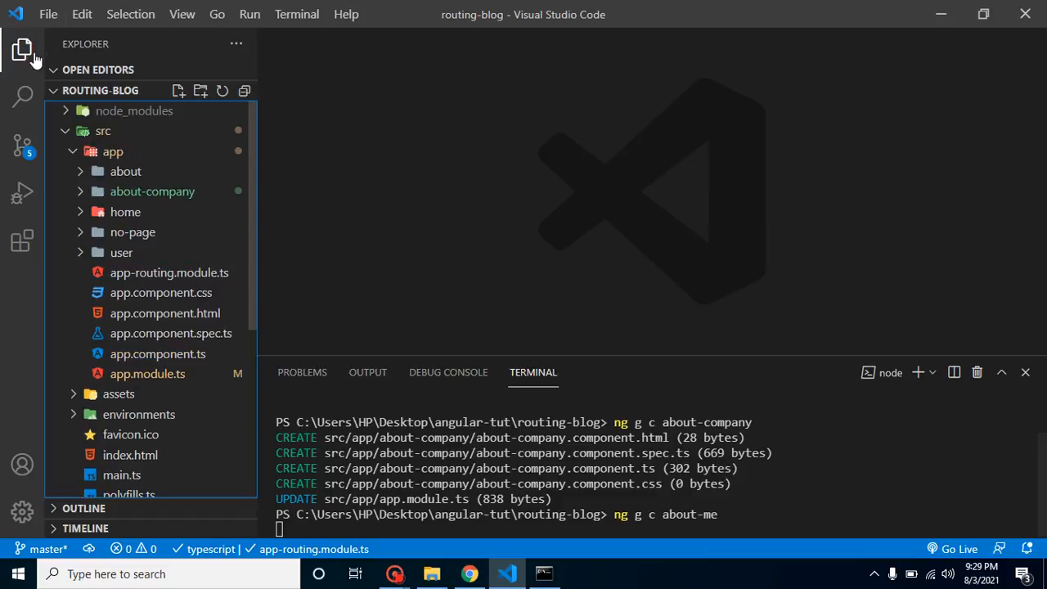
{"action": "key", "text": "enter"}
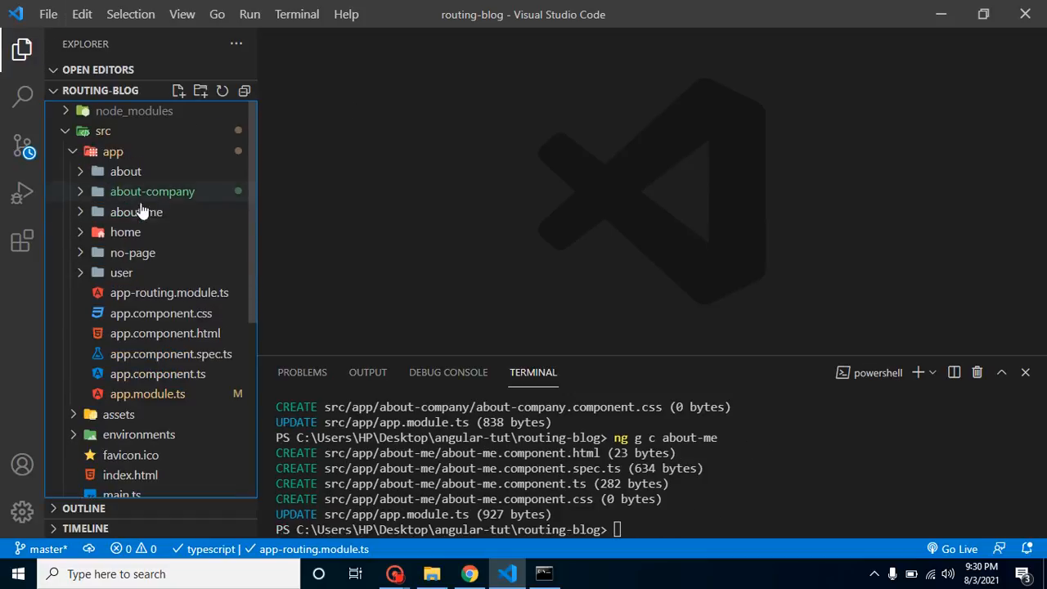
{"action": "mouse_move", "coordinate": [180, 232]}
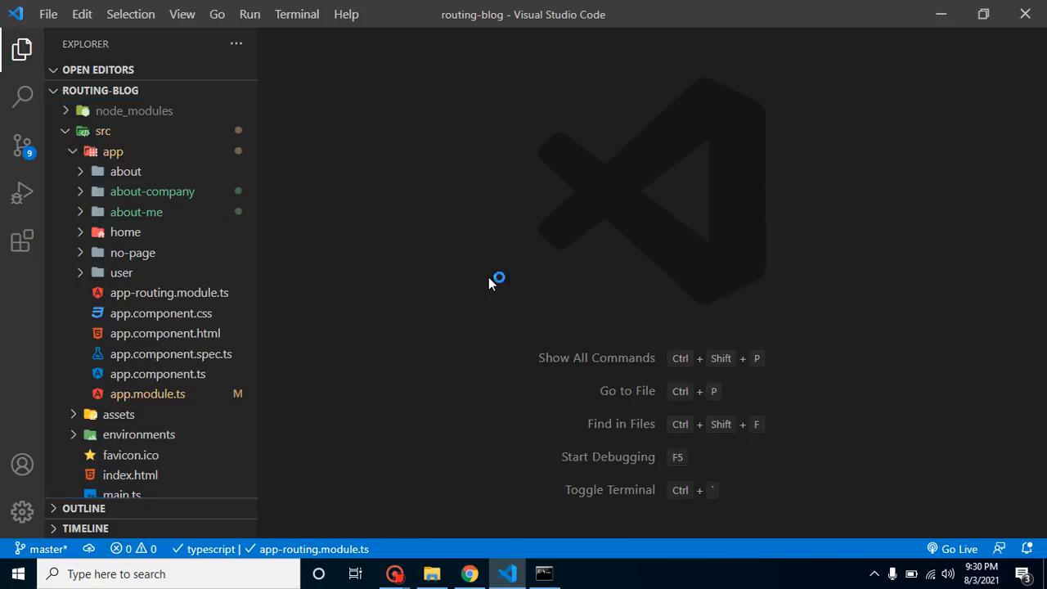
{"action": "mouse_move", "coordinate": [171, 291]}
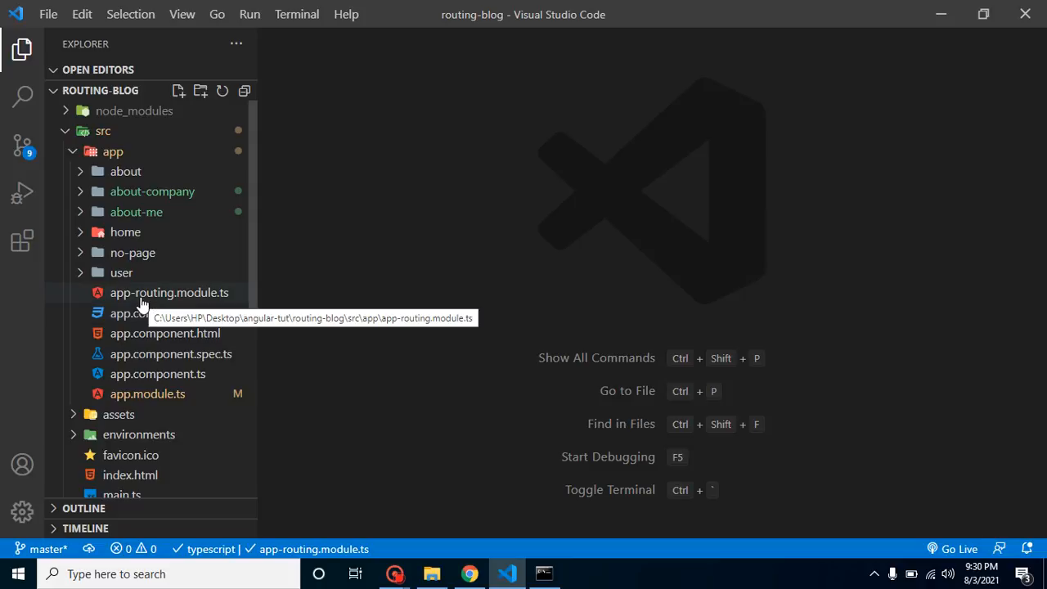
Open app-routing.module.ts and place the edit point after the about route's path.
{"action": "left_click", "coordinate": [170, 291]}
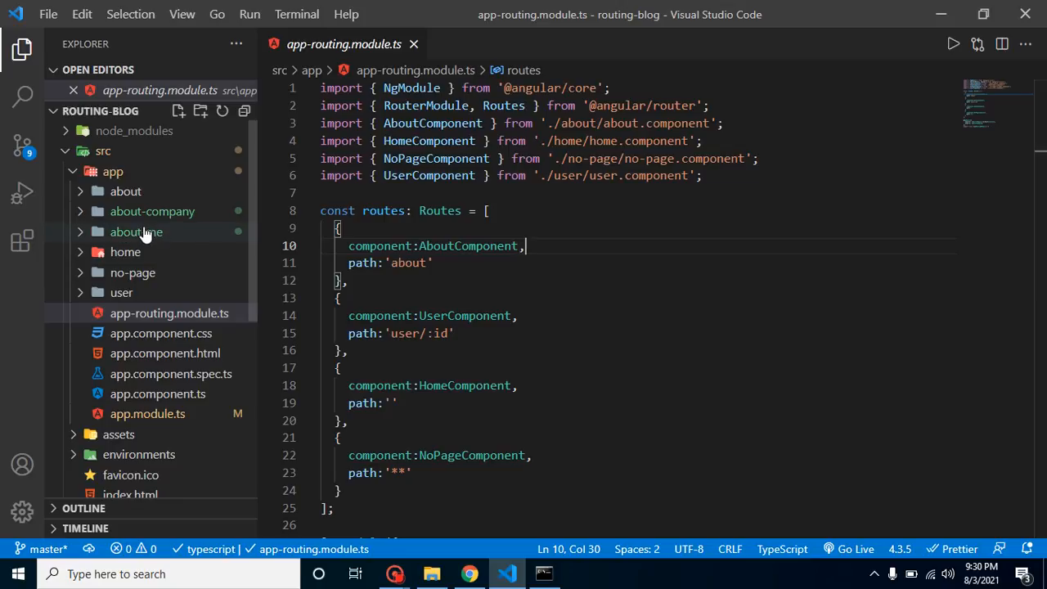
{"action": "mouse_move", "coordinate": [151, 212]}
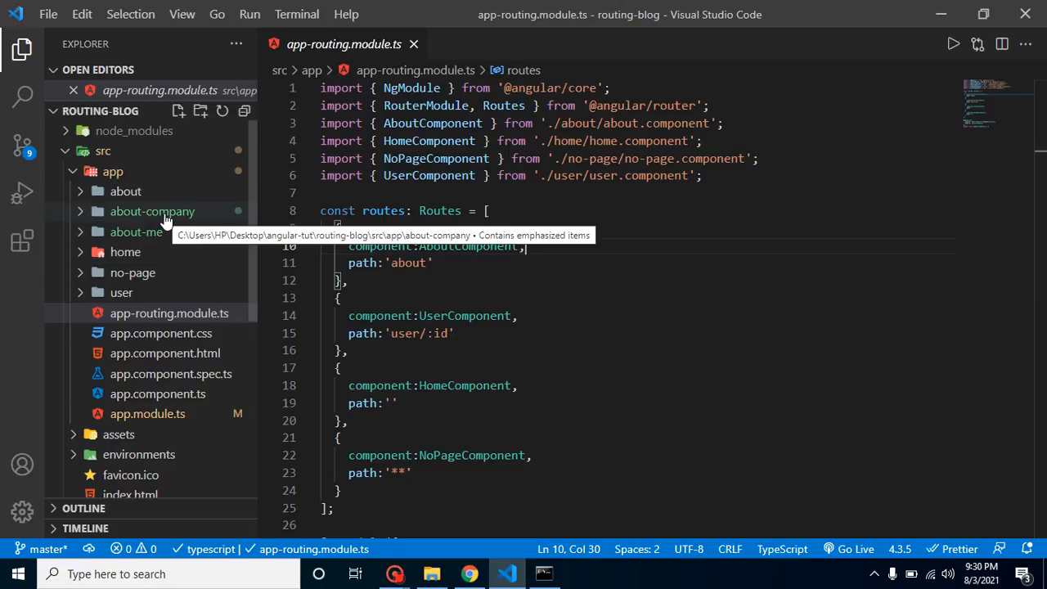
{"action": "double_click", "coordinate": [468, 245]}
{"action": "type", "text": ","}
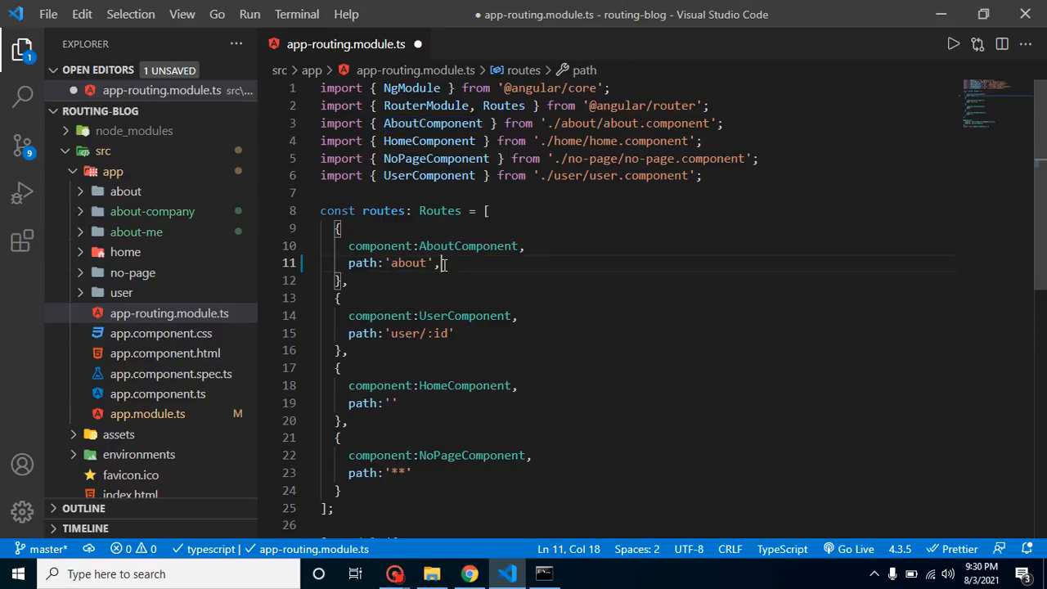
Add children [{path:'company', component:AboutCompanyComponent}] to the about route.
{"action": "type", "text": "children"}
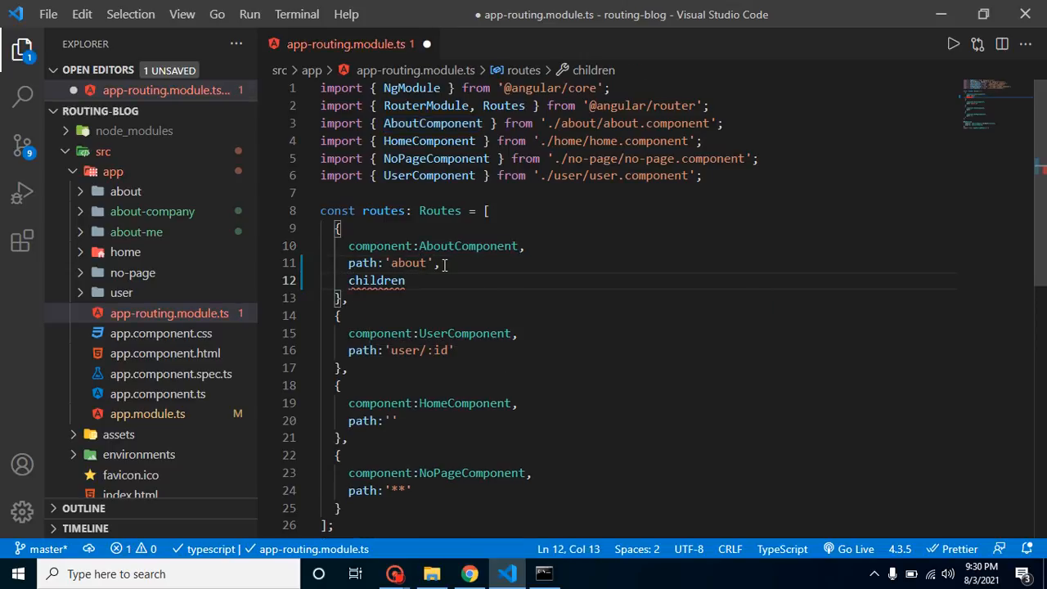
{"action": "type", "text": ":["}
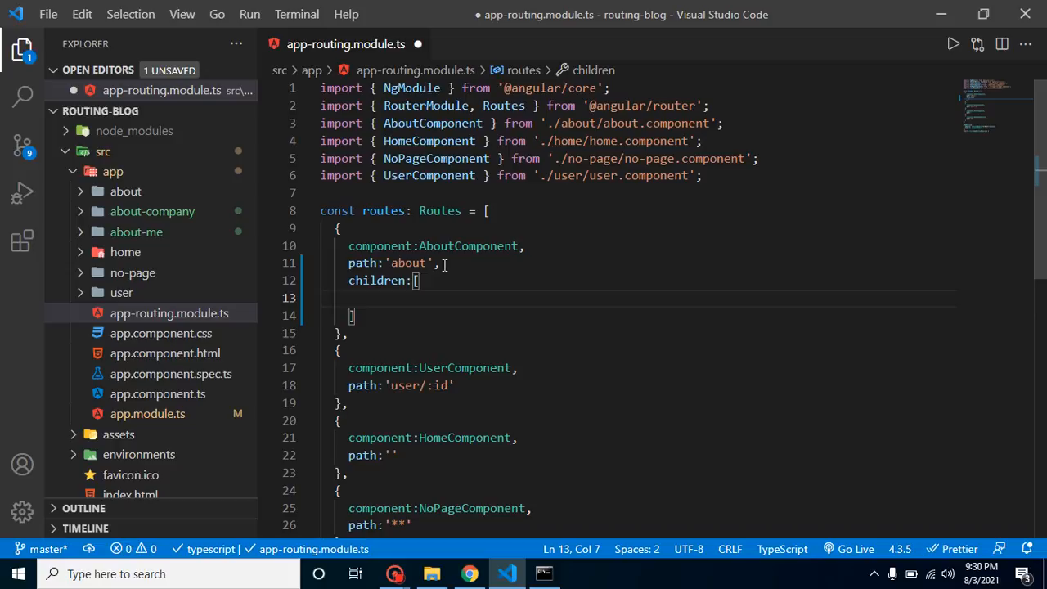
{"action": "type", "text": "{}"}
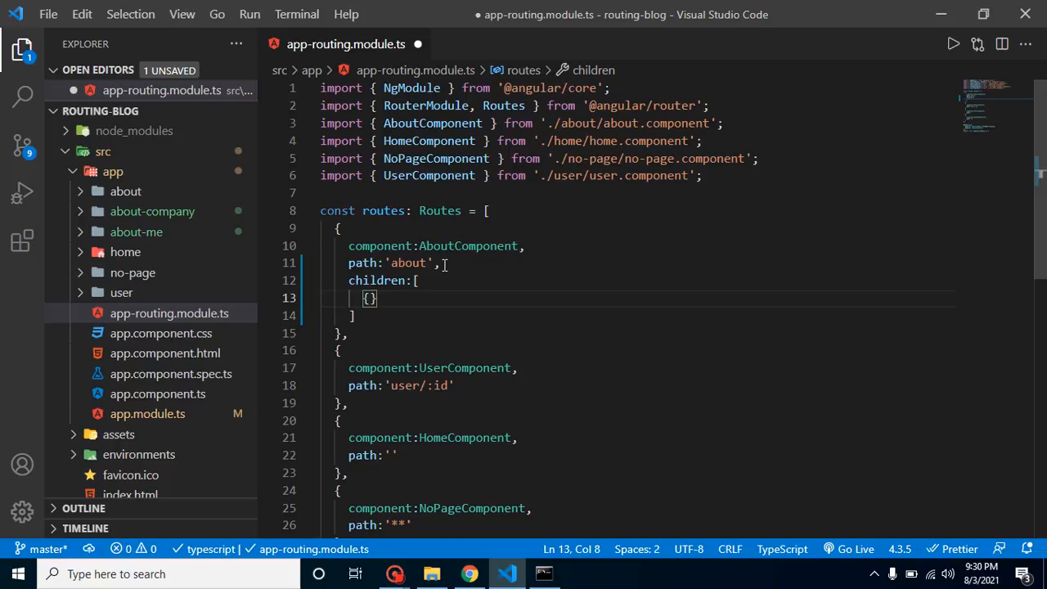
{"action": "type", "text": "path:'"}
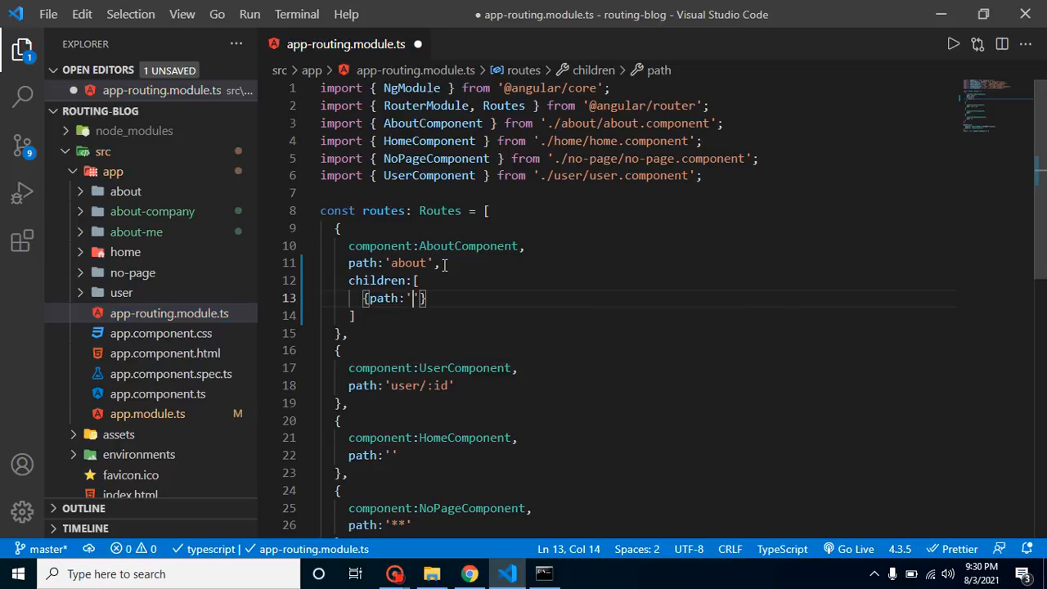
{"action": "type", "text": "comp"}
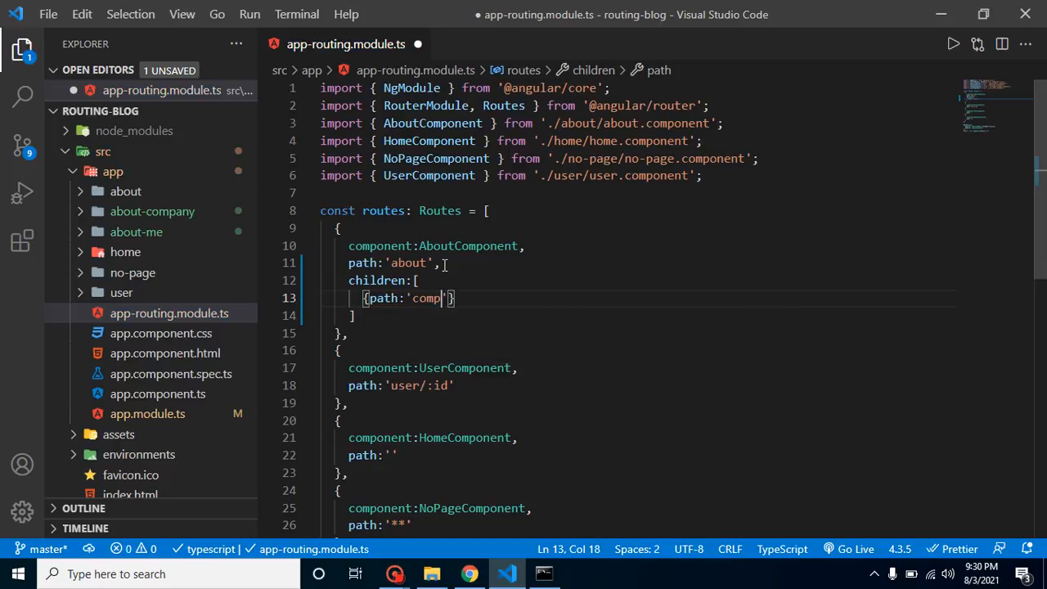
{"action": "key", "text": "Backspace"}
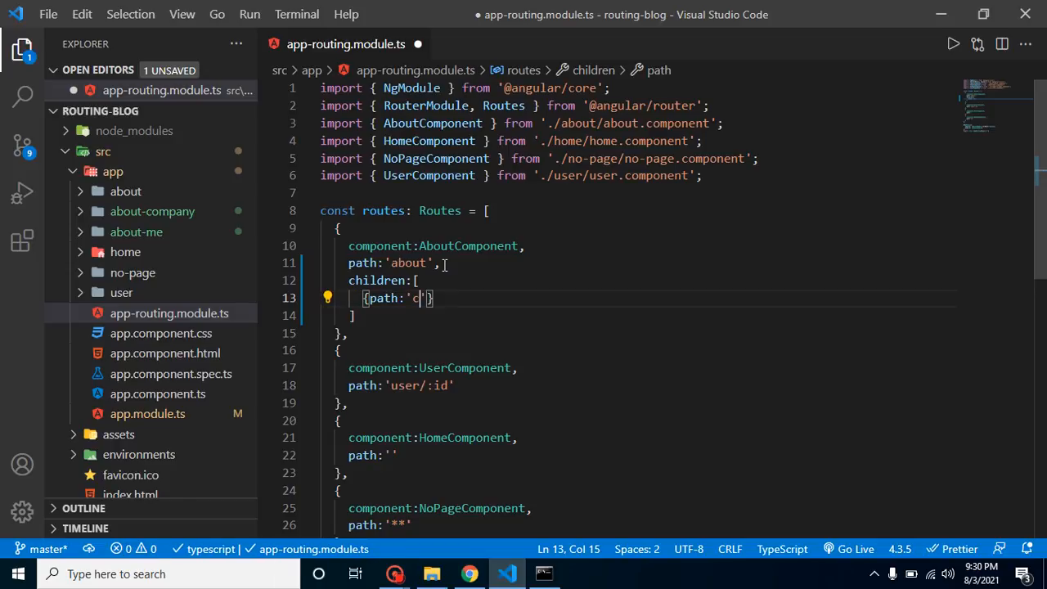
{"action": "type", "text": "ompany"}
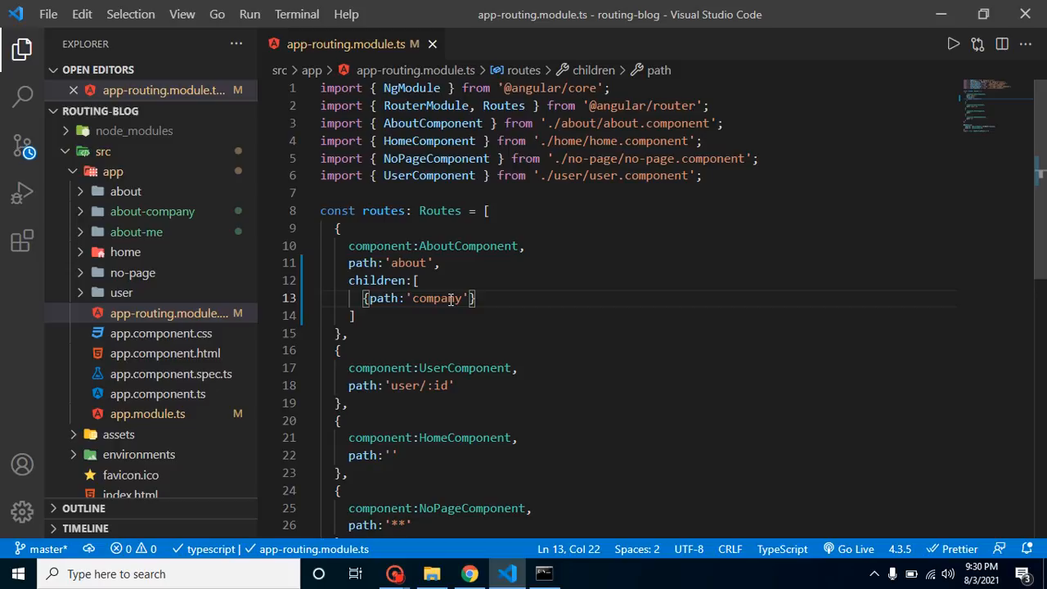
{"action": "type", "text": ", com"}
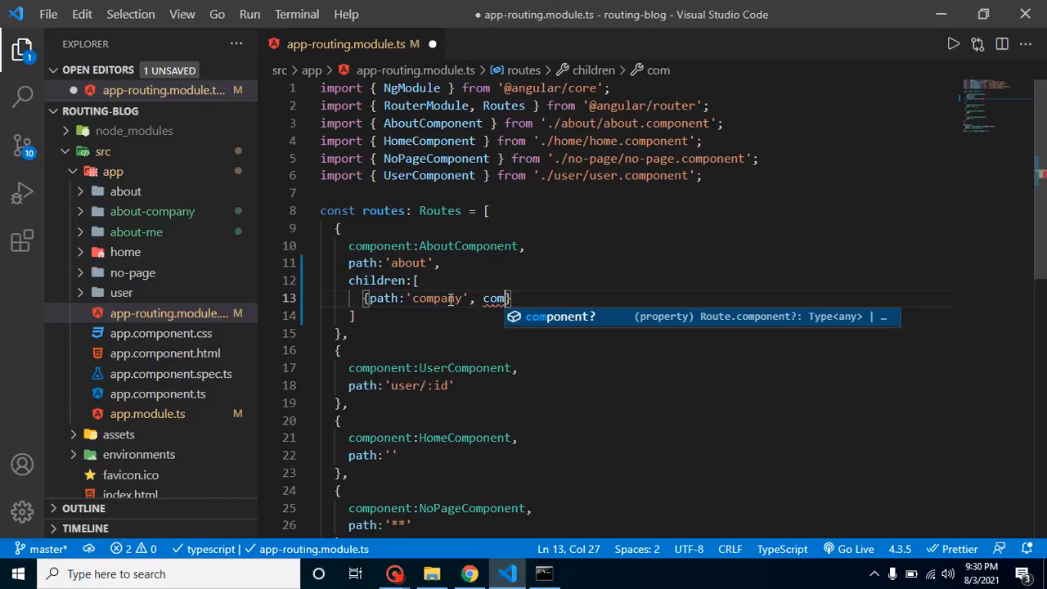
{"action": "type", "text": "ponent:Abou"}
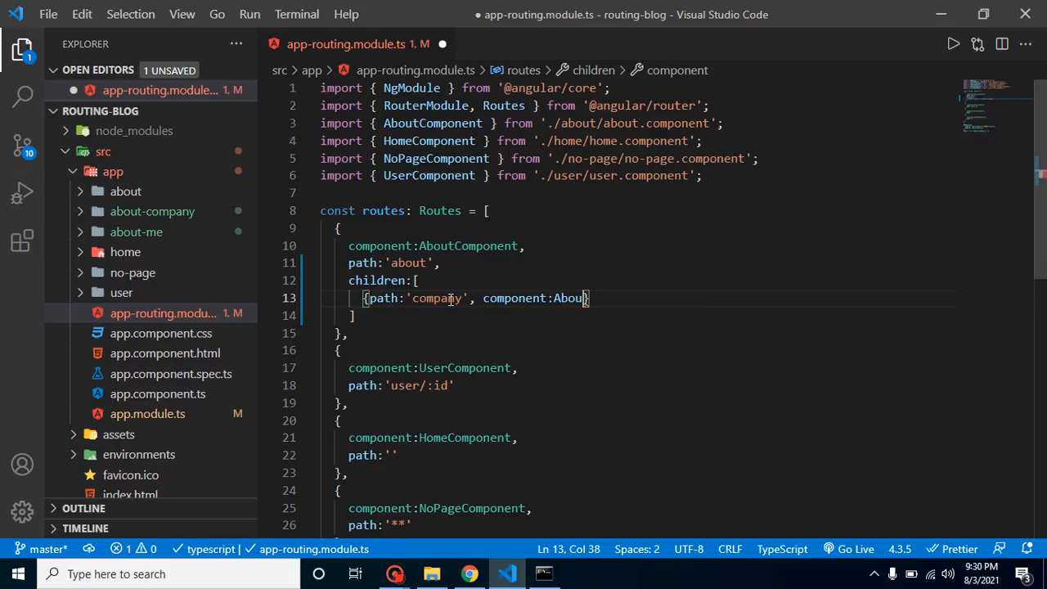
{"action": "type", "text": "tCompanyComponent"}
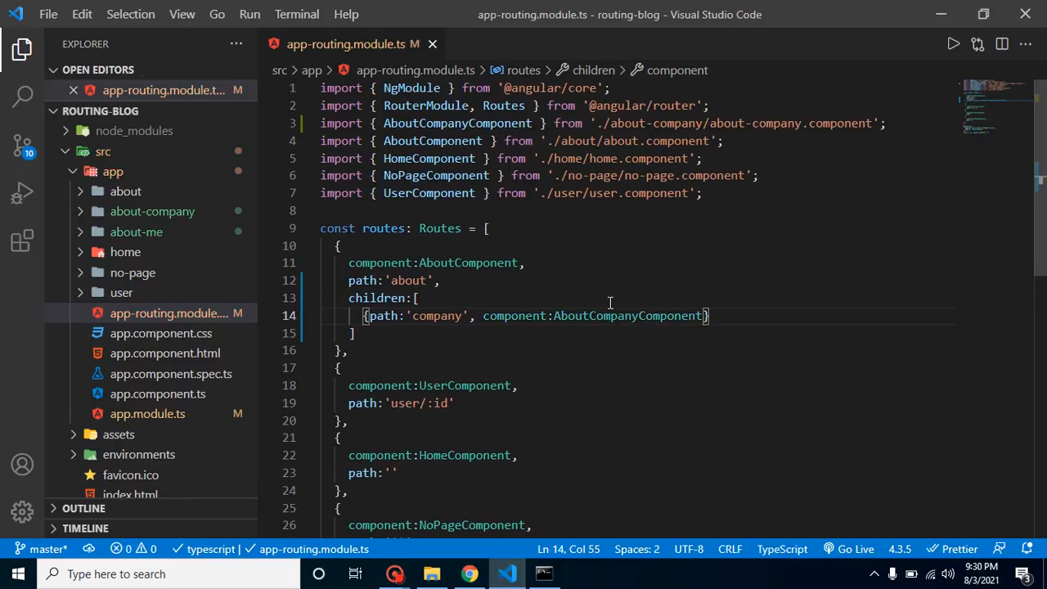
Add the {path:'me', component:AboutMeComponent} child route with its import.
{"action": "double_click", "coordinate": [629, 316]}
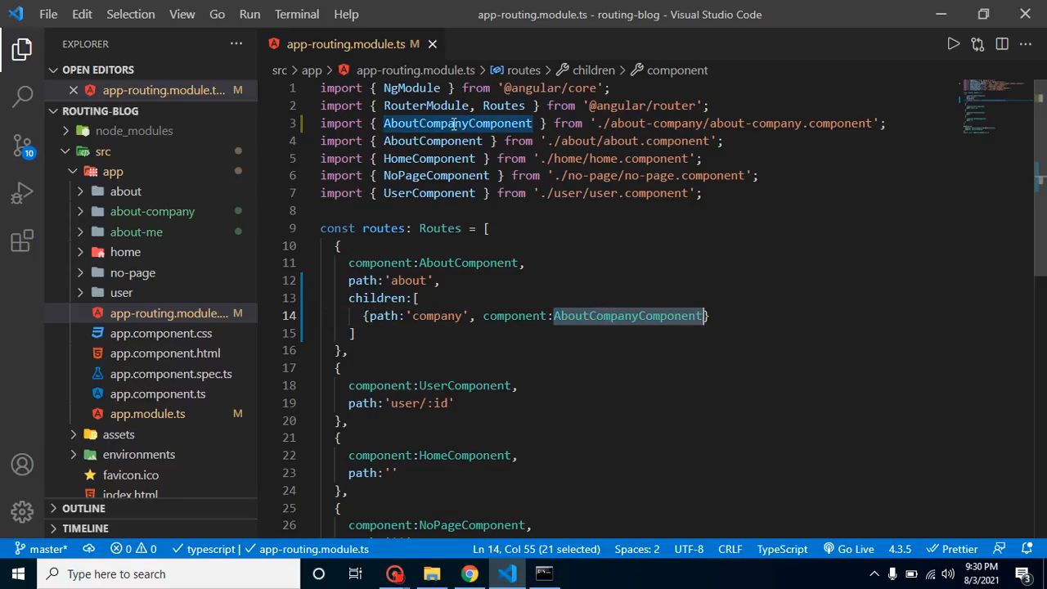
{"action": "mouse_move", "coordinate": [631, 118]}
{"action": "type", "text": "{path:'me', component:Abo},"}
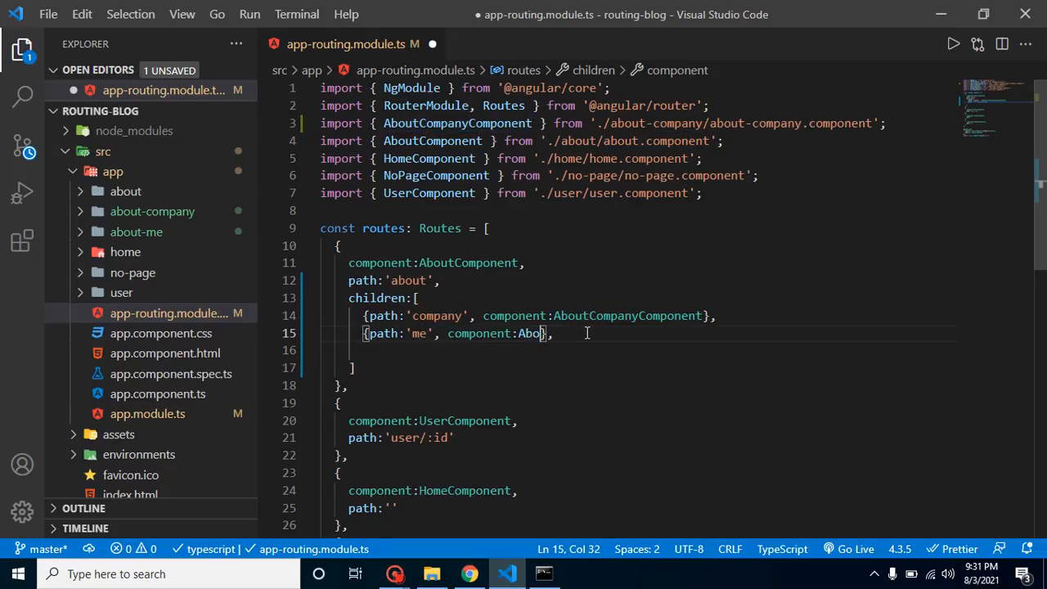
{"action": "type", "text": "utm"}
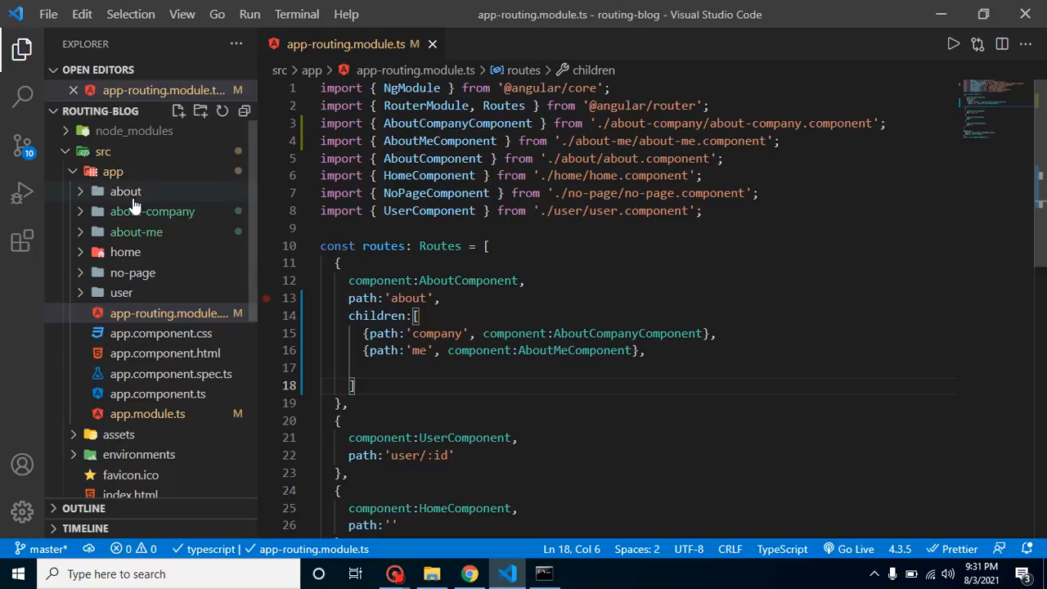
In about.component.html make the h1 read 'About EveryThing' and save.
{"action": "left_click", "coordinate": [124, 190]}
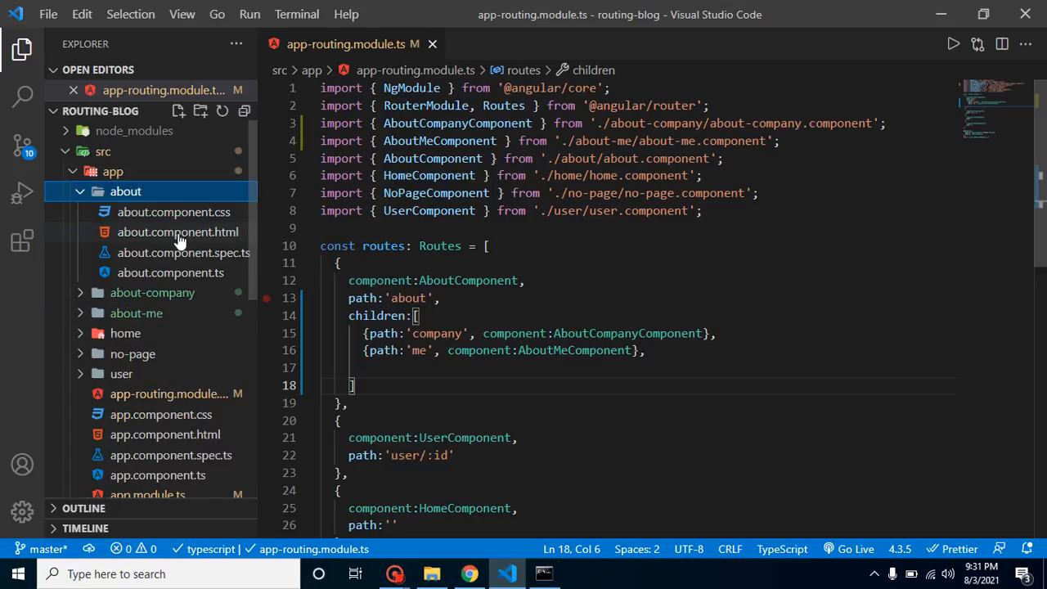
{"action": "double_click", "coordinate": [177, 232]}
{"action": "type", "text": "<h1></h1>"}
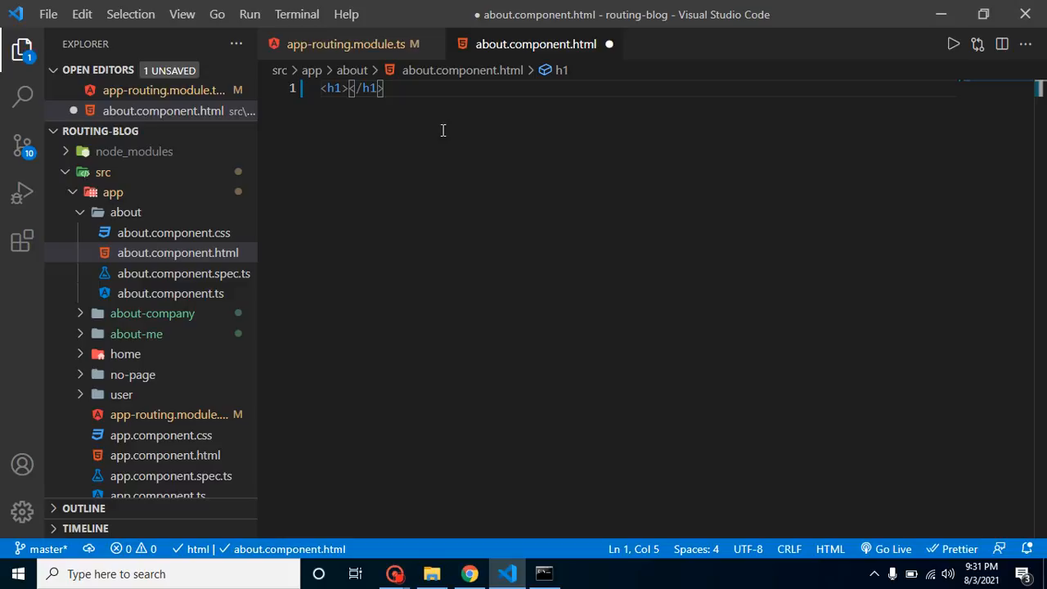
{"action": "type", "text": "About All"}
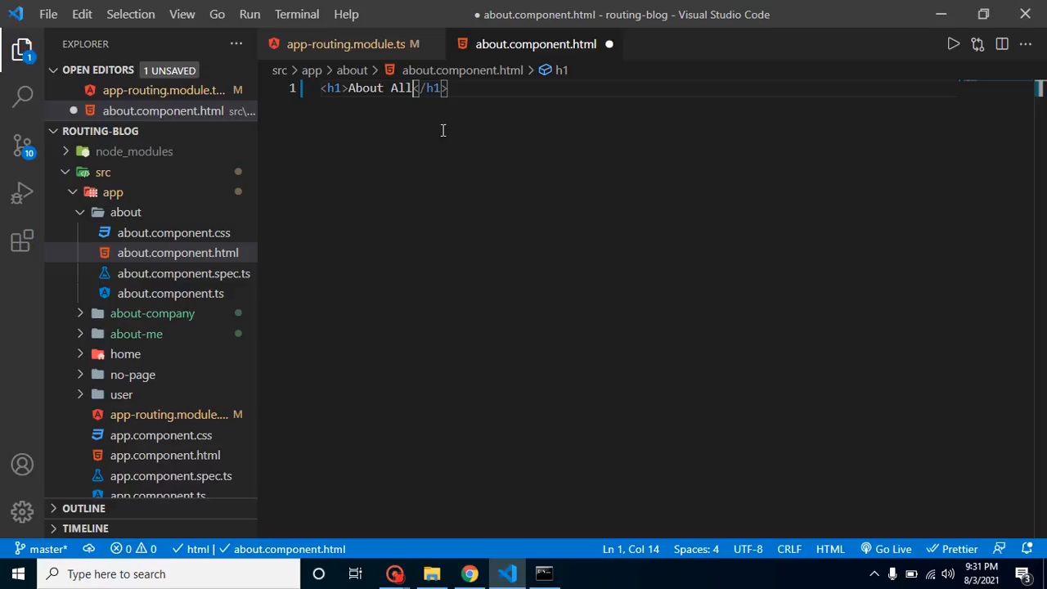
{"action": "key", "text": "Backspace"}
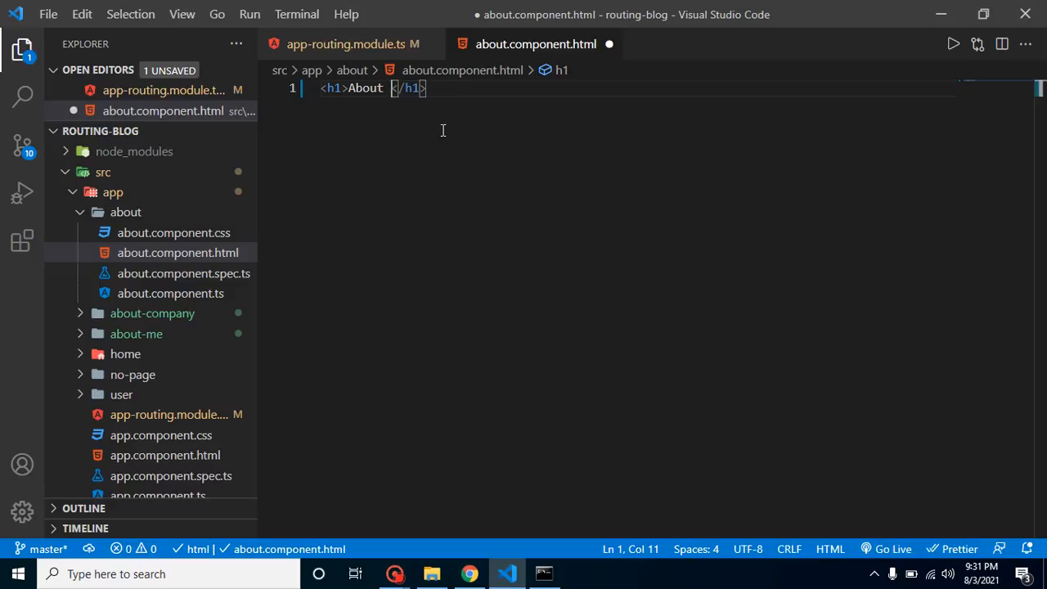
{"action": "type", "text": "EveryThi"}
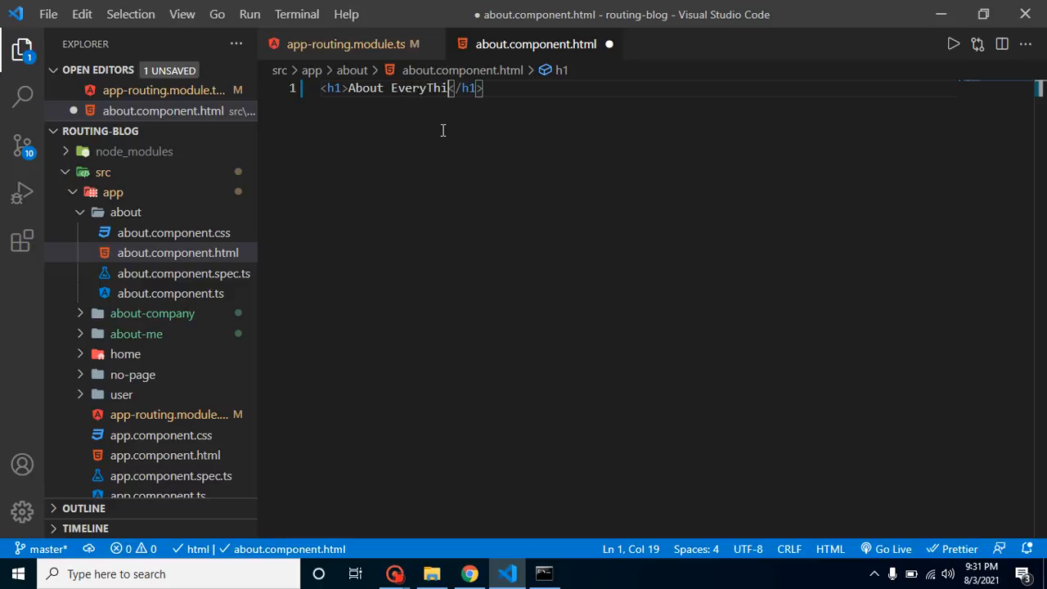
{"action": "type", "text": "ng"}
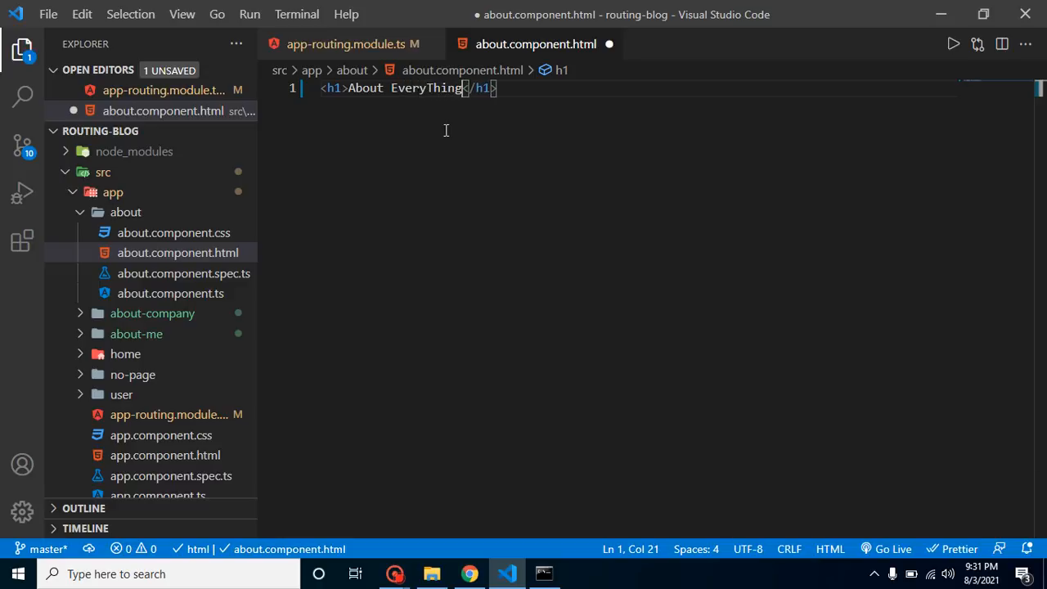
{"action": "key", "text": "ctrl+s"}
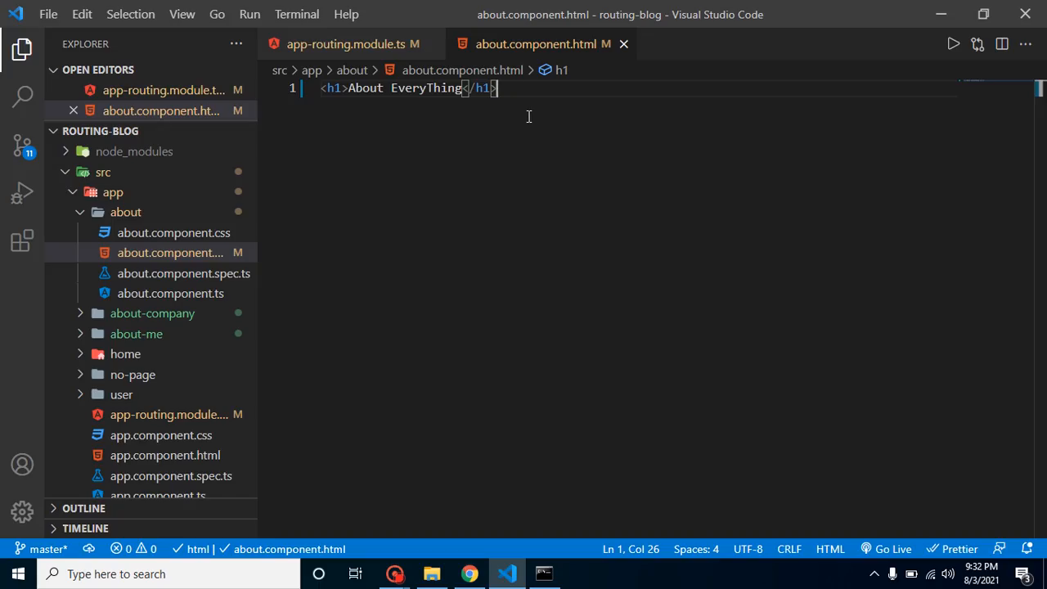
Add an <a routerLink="company">About Company</a> link to the about template.
{"action": "type", "text": "<a href=\"\"></a>"}
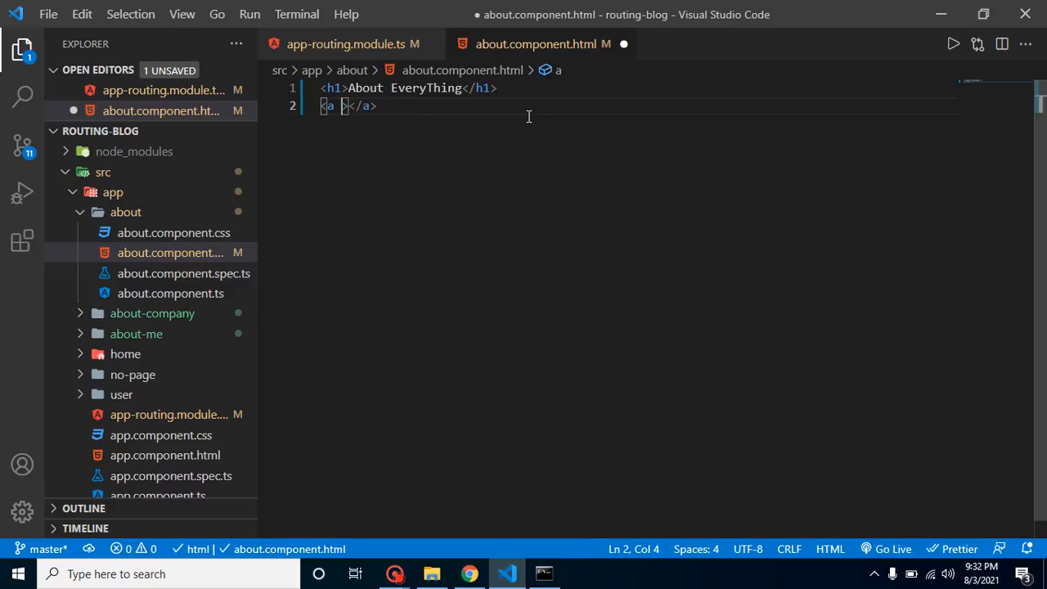
{"action": "type", "text": "route"}
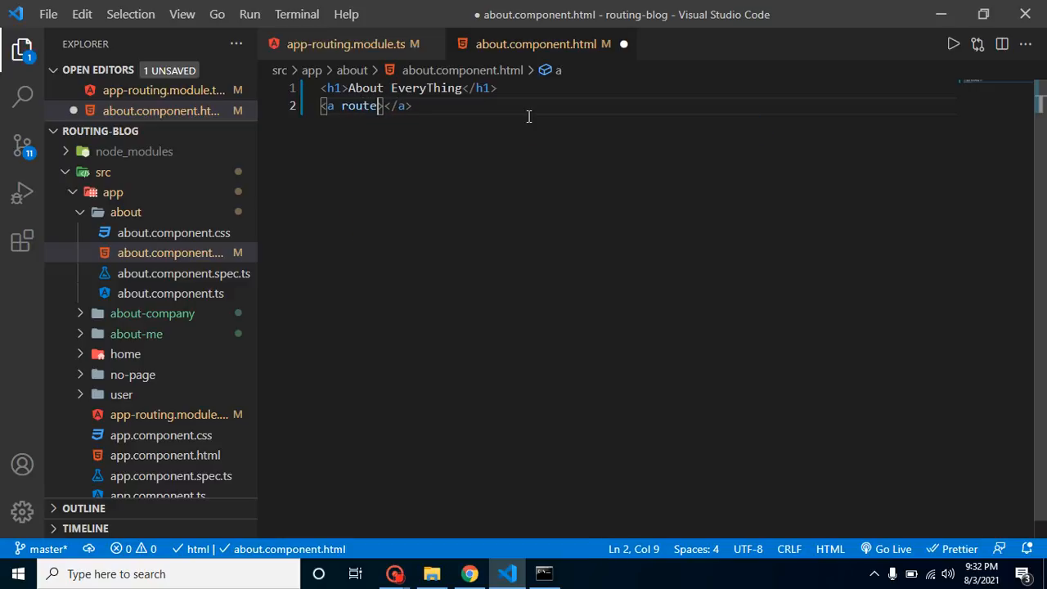
{"action": "type", "text": "rLink"}
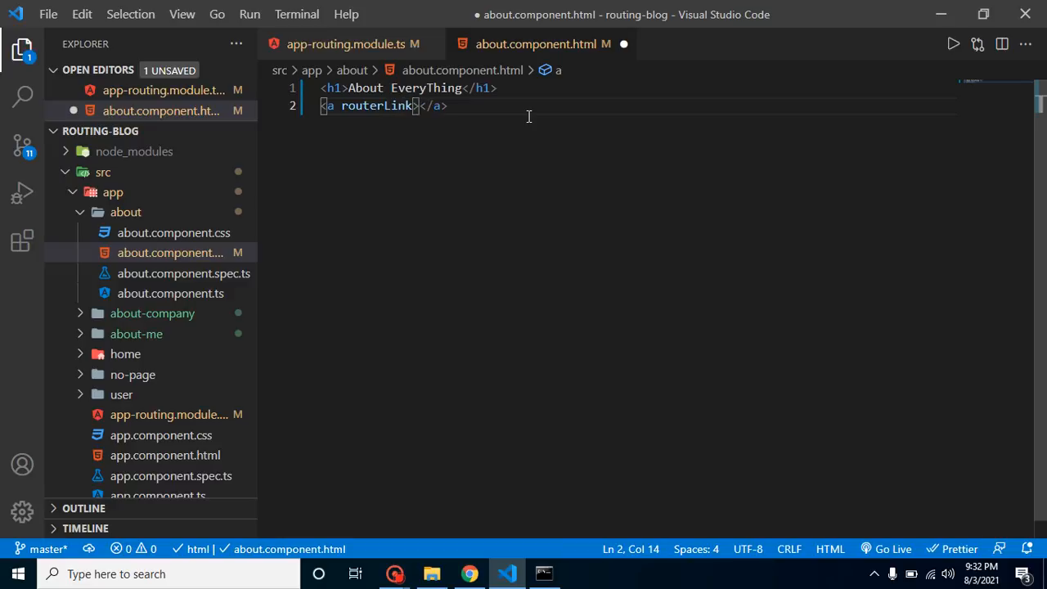
{"action": "type", "text": "=\"\""}
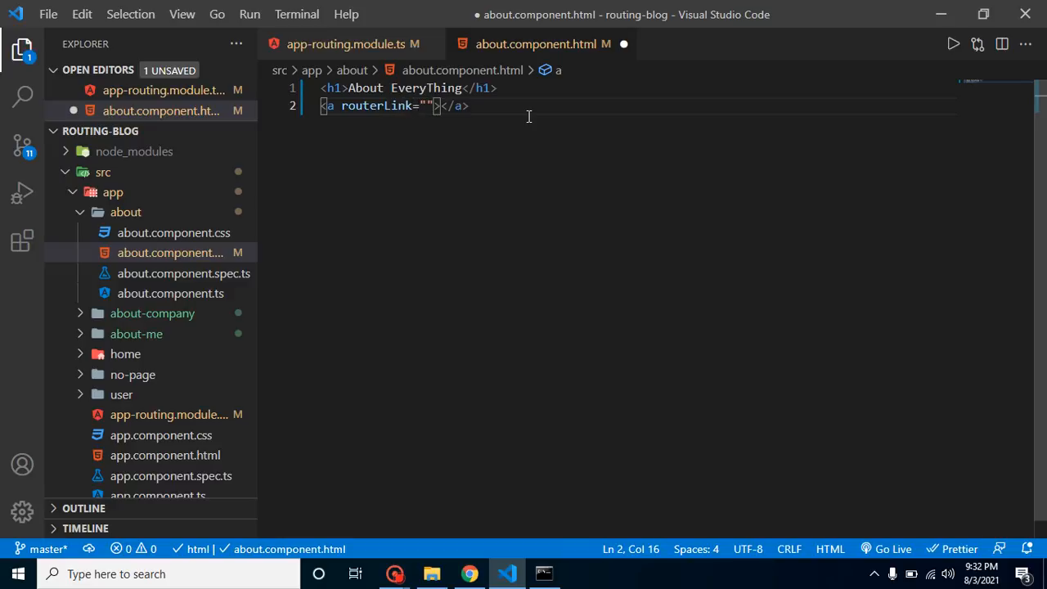
{"action": "type", "text": "co"}
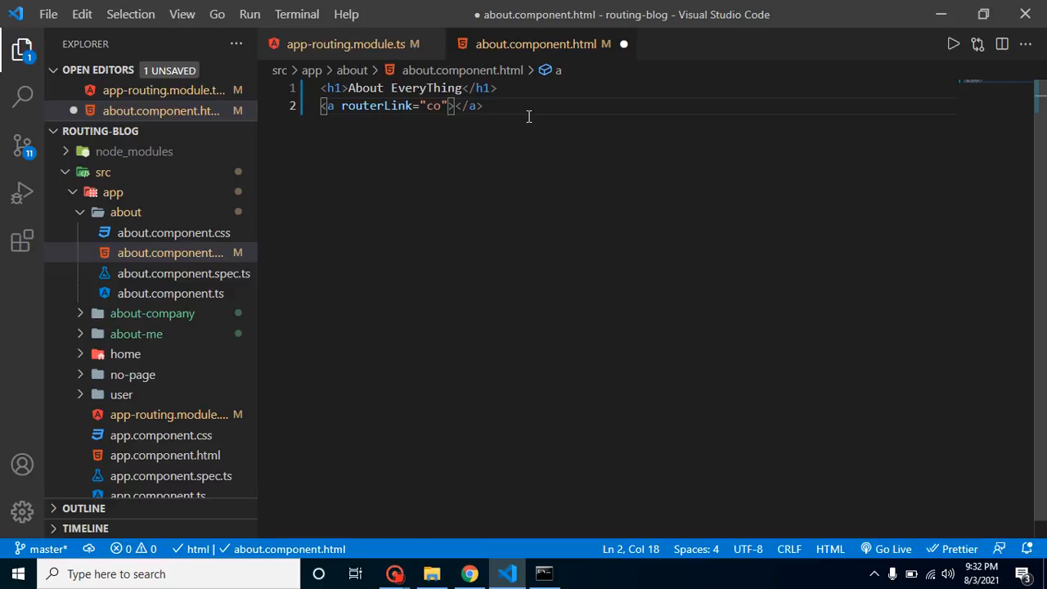
{"action": "type", "text": "pamy"}
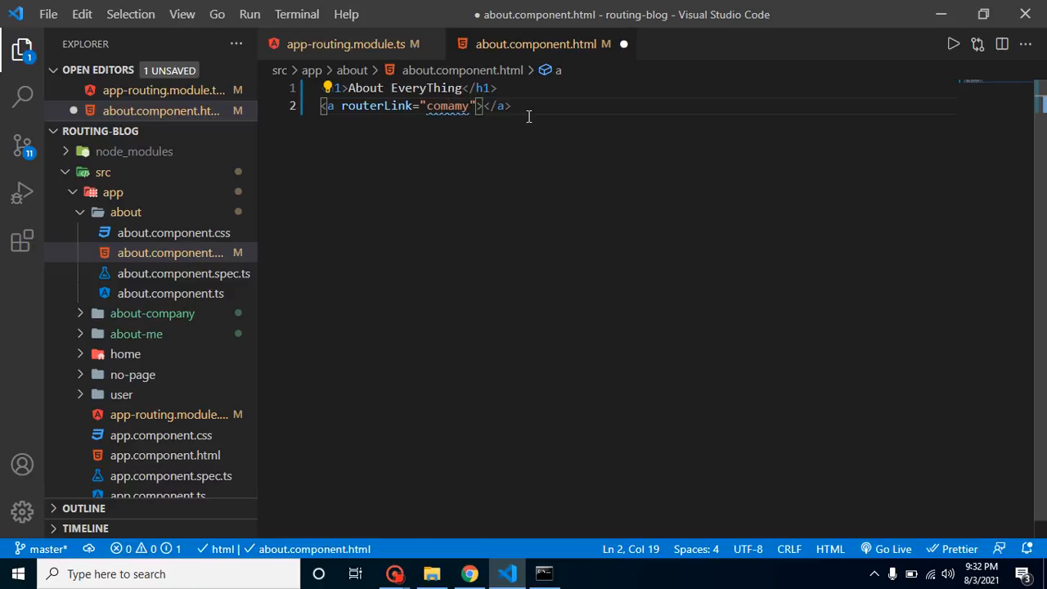
{"action": "type", "text": "n"}
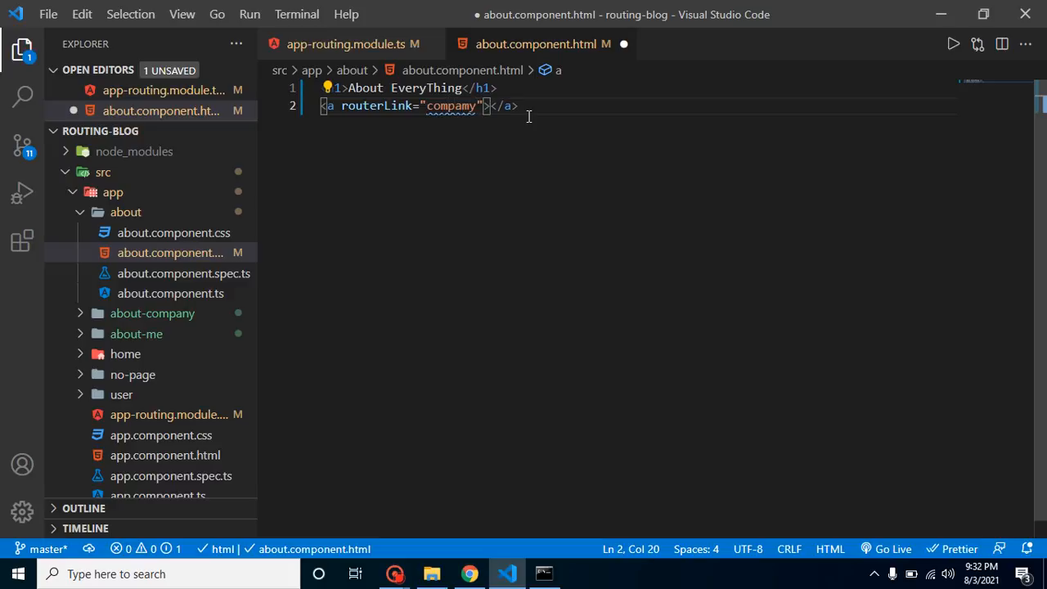
{"action": "key", "text": "Backspace"}
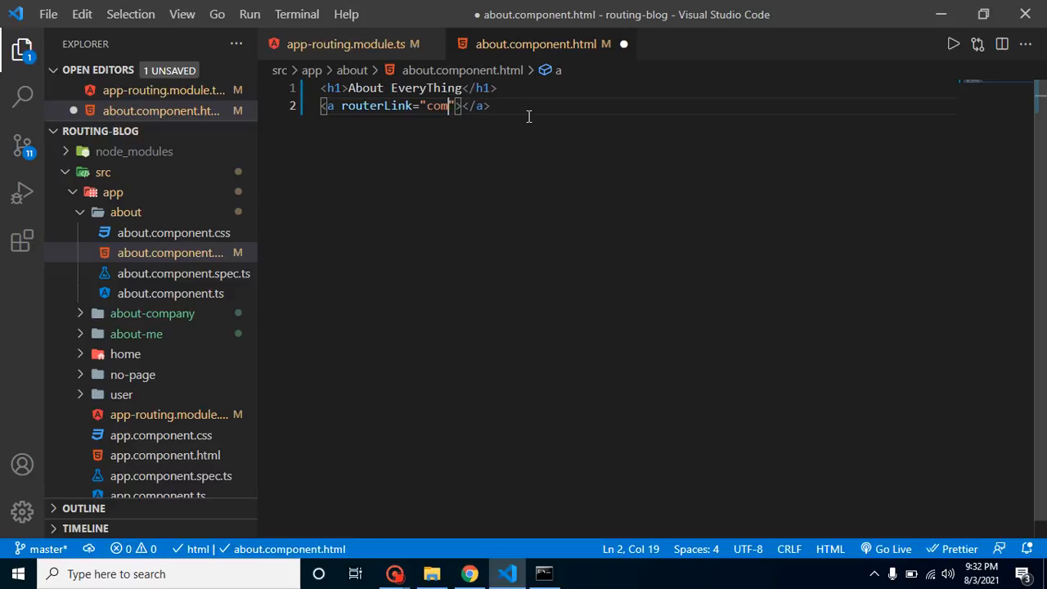
{"action": "type", "text": "any"}
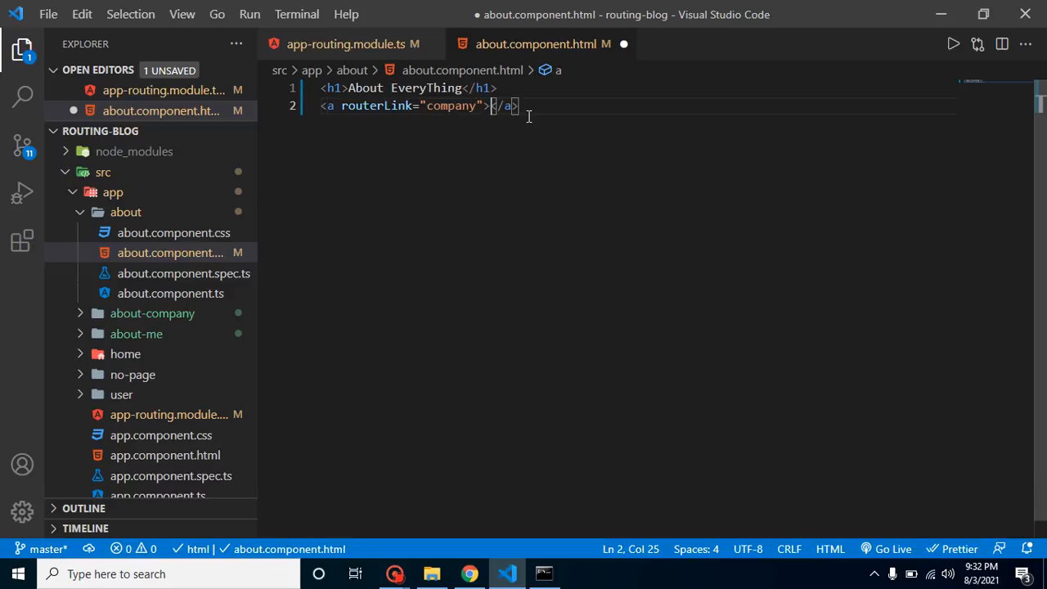
{"action": "type", "text": "About"}
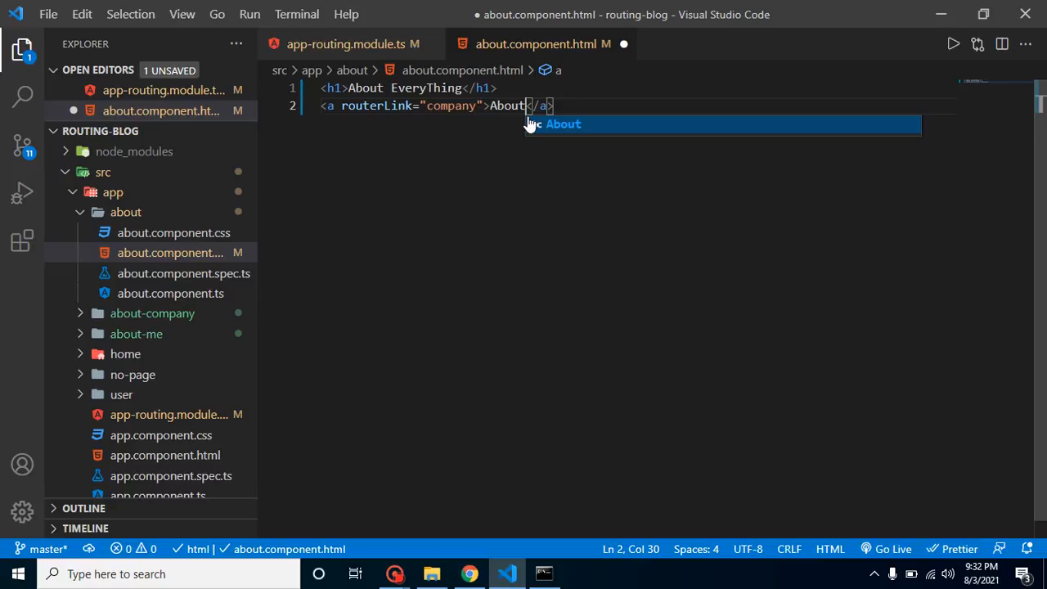
{"action": "type", "text": "_Co"}
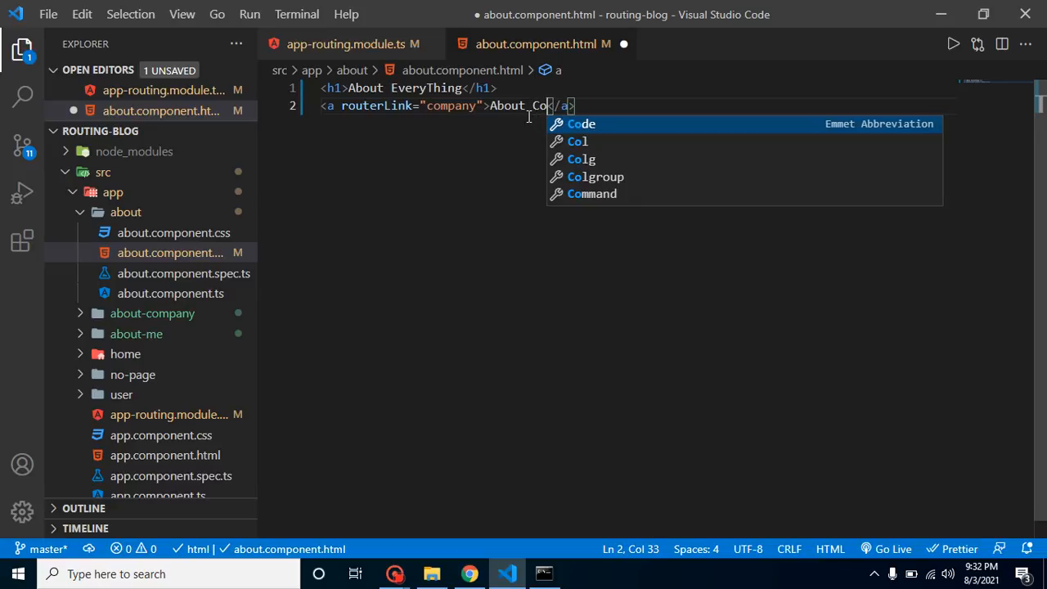
{"action": "type", "text": "mpany"}
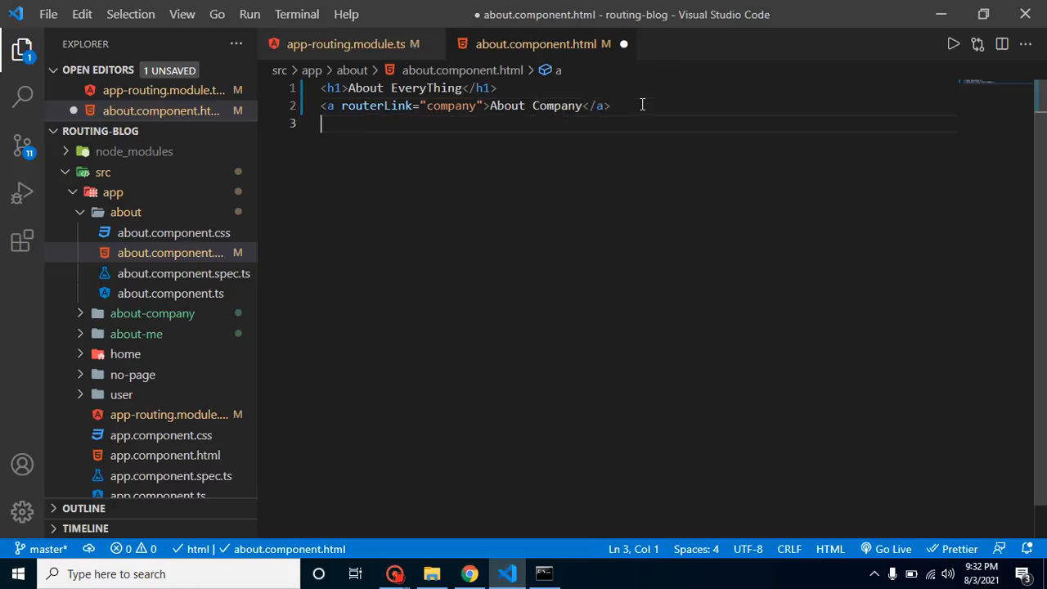
Add a line break and an <a routerLink="me">About Me</a> link below it.
{"action": "type", "text": "<br>"}
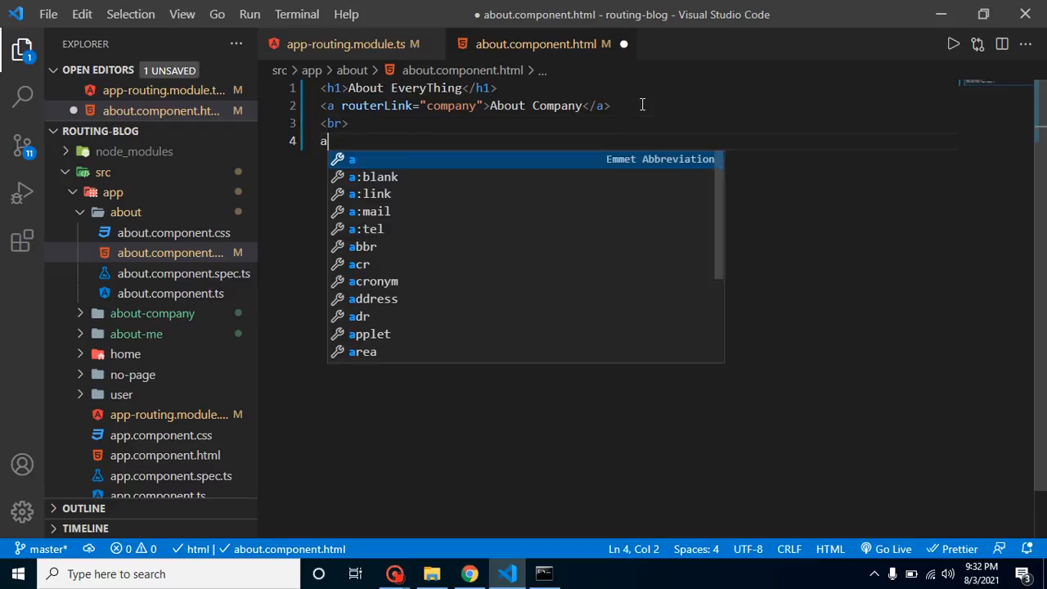
{"action": "key", "text": "Tab"}
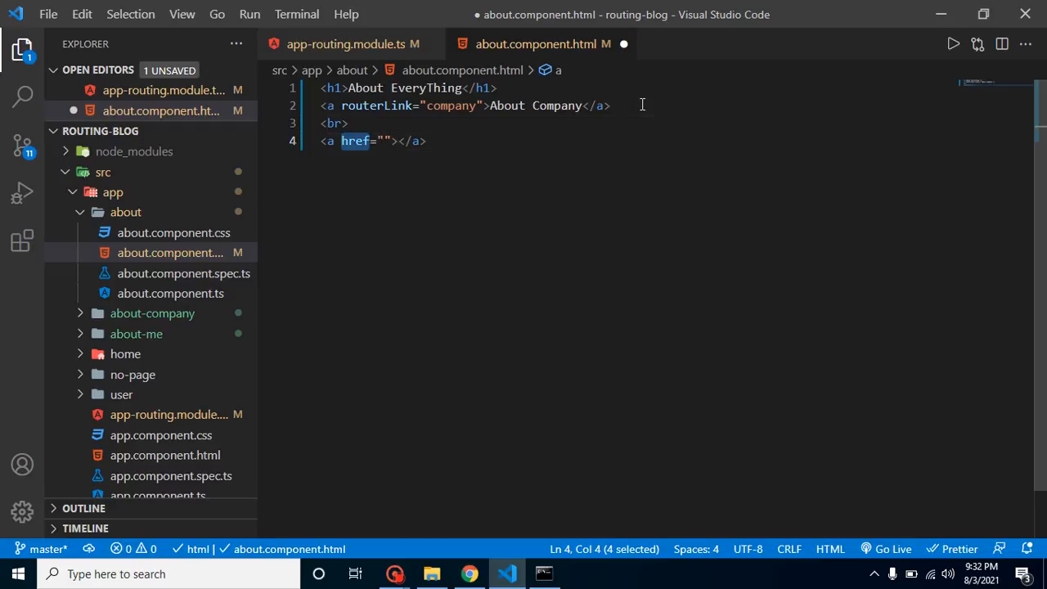
{"action": "type", "text": "routerL"}
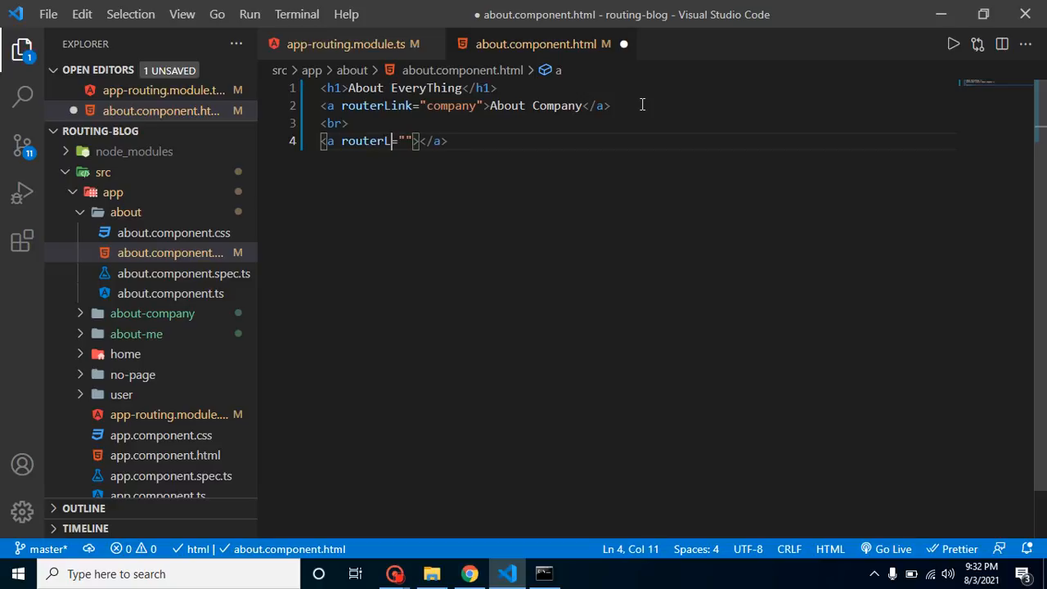
{"action": "type", "text": "ink"}
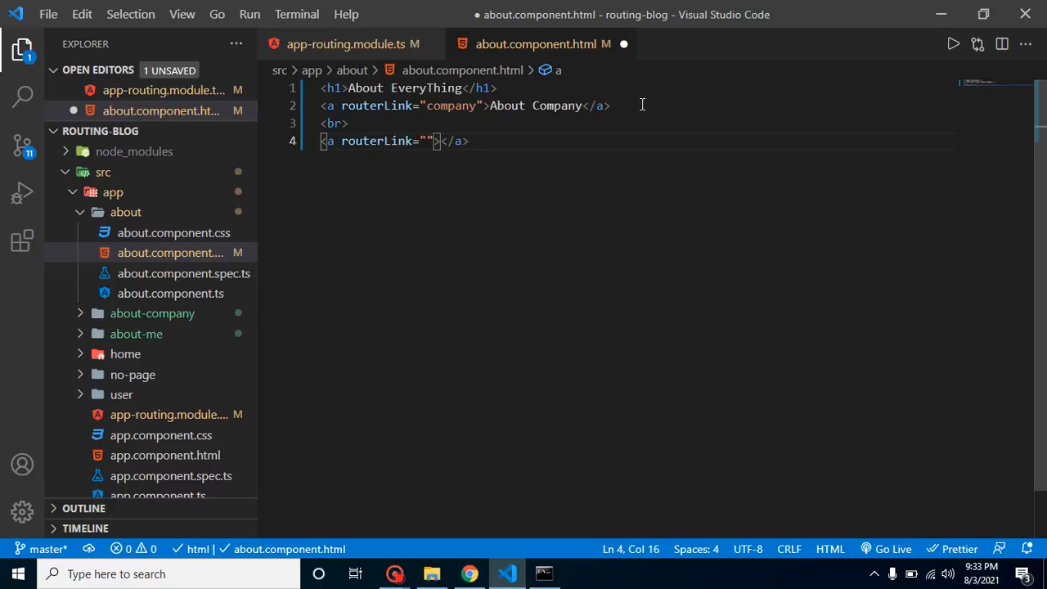
{"action": "type", "text": "me"}
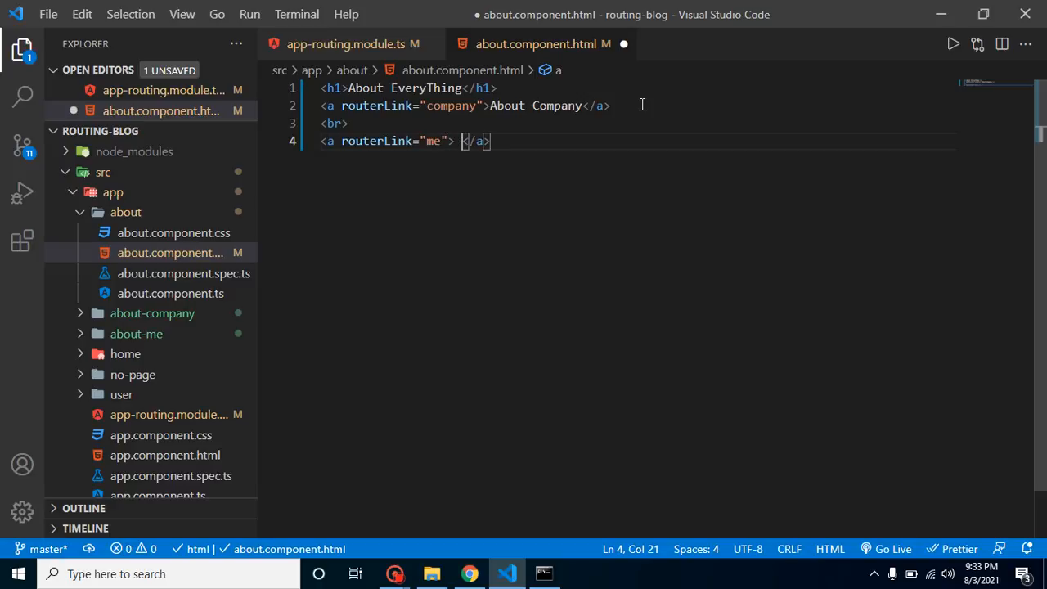
{"action": "type", "text": "About M"}
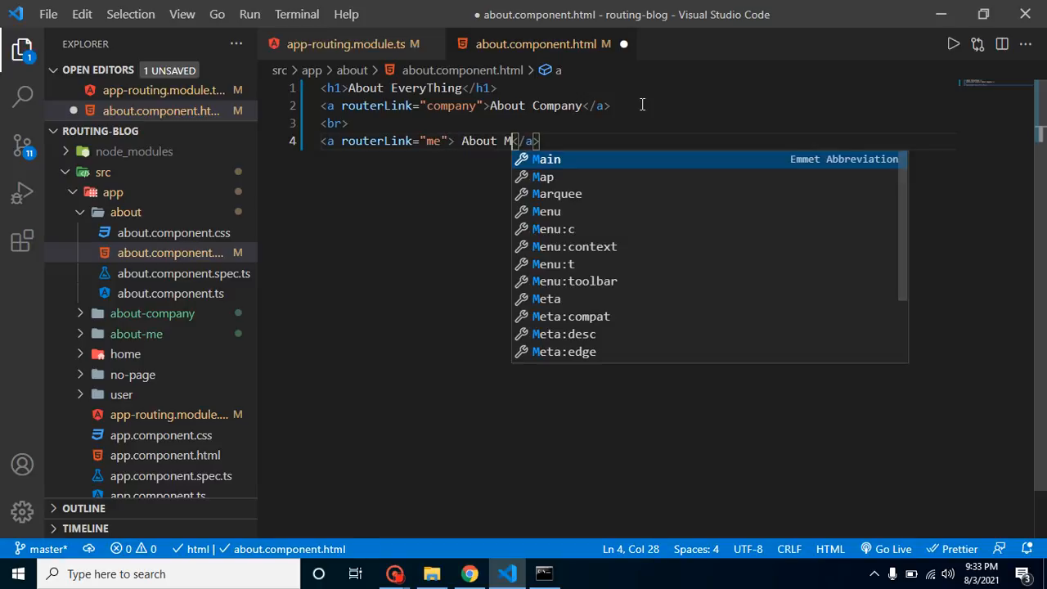
{"action": "type", "text": "e"}
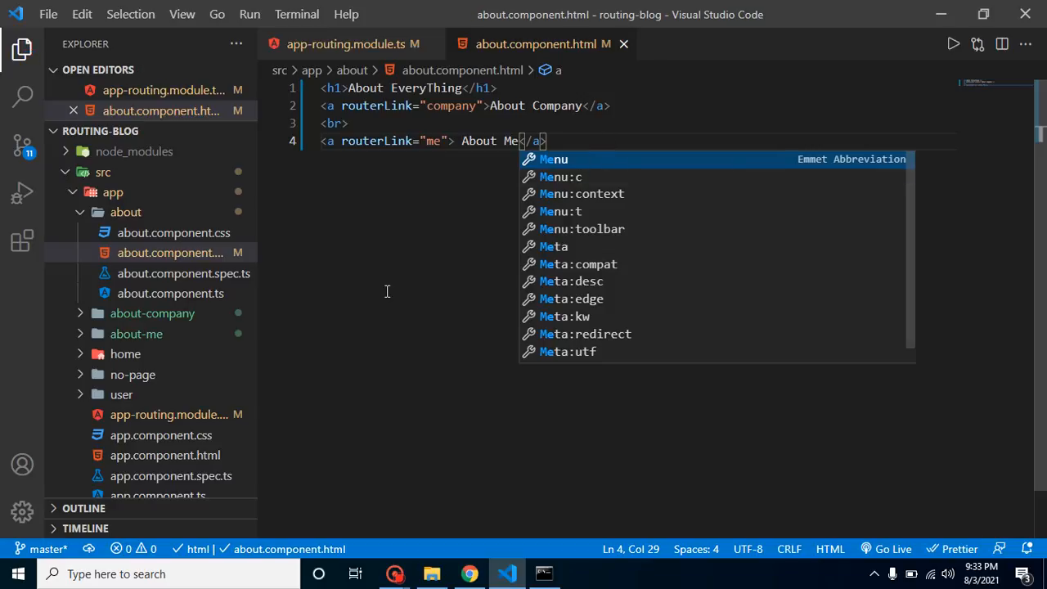
In Chrome reload Home then About to see the About Company and About Me links, then return to the editor.
{"action": "left_click", "coordinate": [468, 572]}
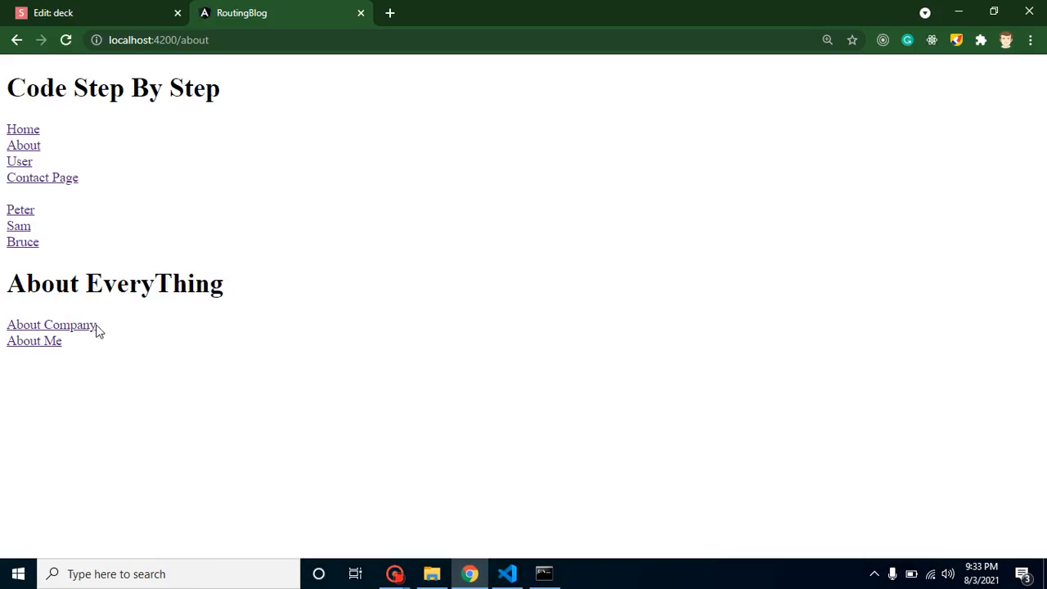
{"action": "left_click", "coordinate": [22, 129]}
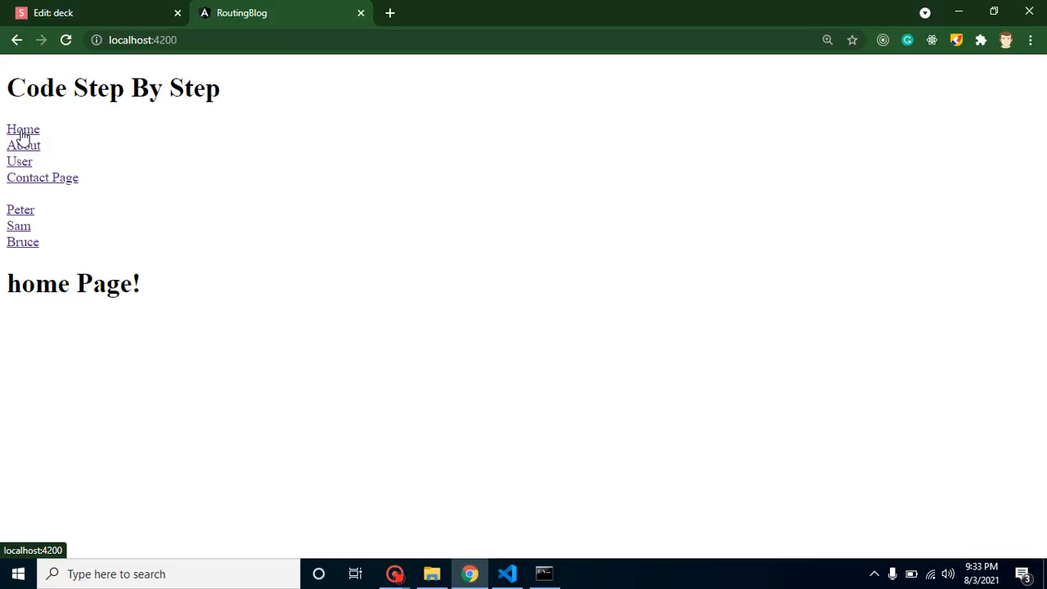
{"action": "mouse_move", "coordinate": [92, 193]}
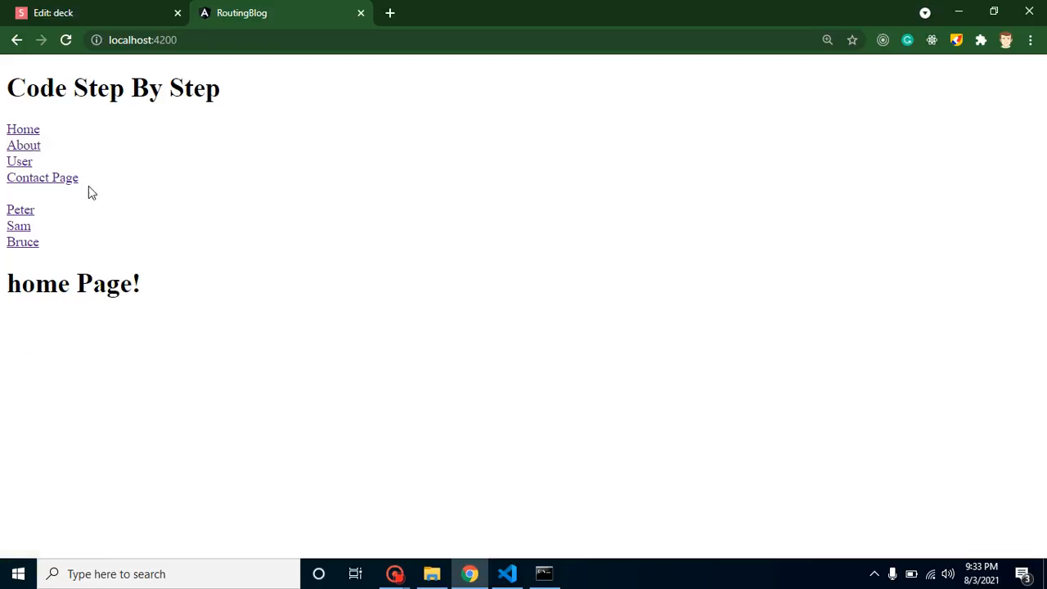
{"action": "left_click", "coordinate": [23, 144]}
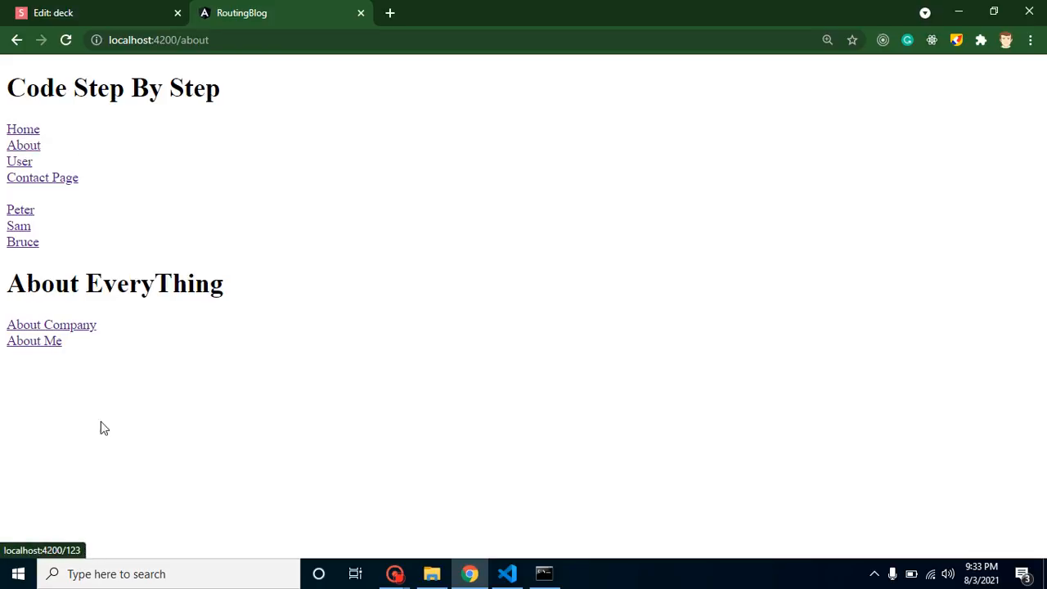
{"action": "mouse_move", "coordinate": [507, 570]}
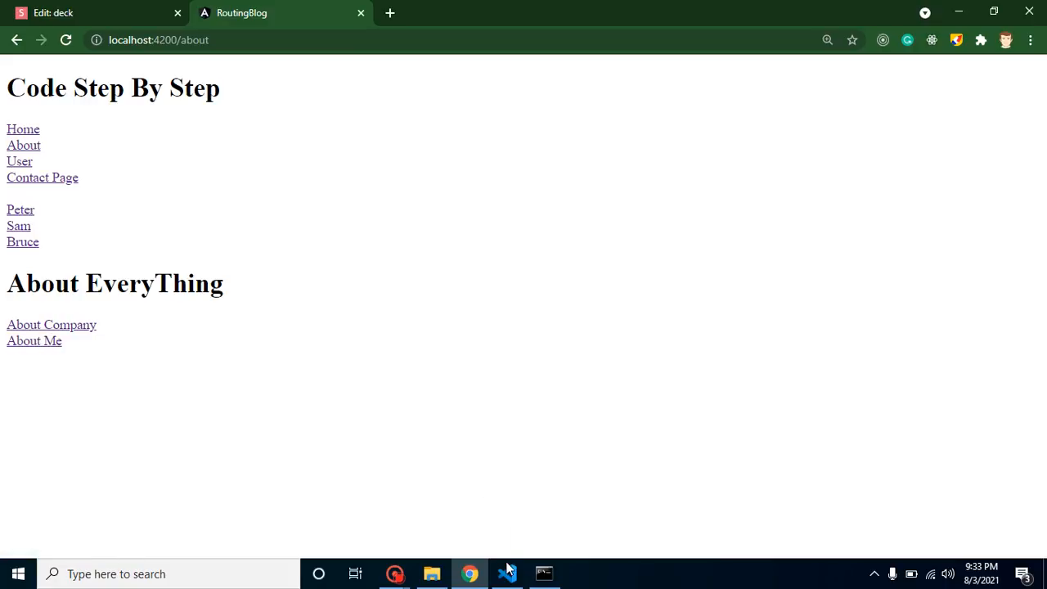
{"action": "left_click", "coordinate": [507, 573]}
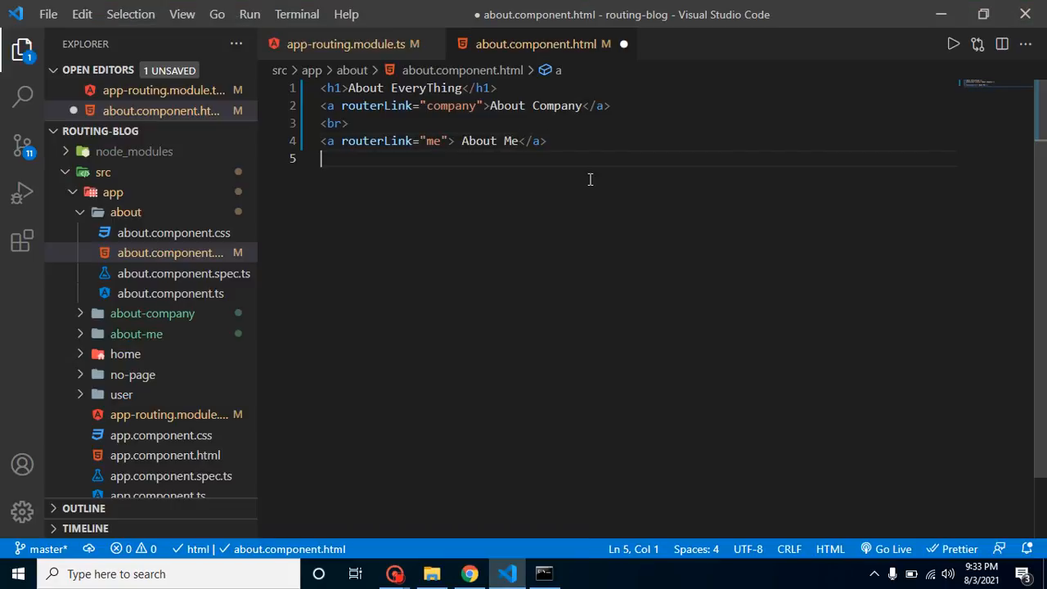
Add <router-outlet></router-outlet> on a new line below the links in about.component.html.
{"action": "key", "text": "Enter"}
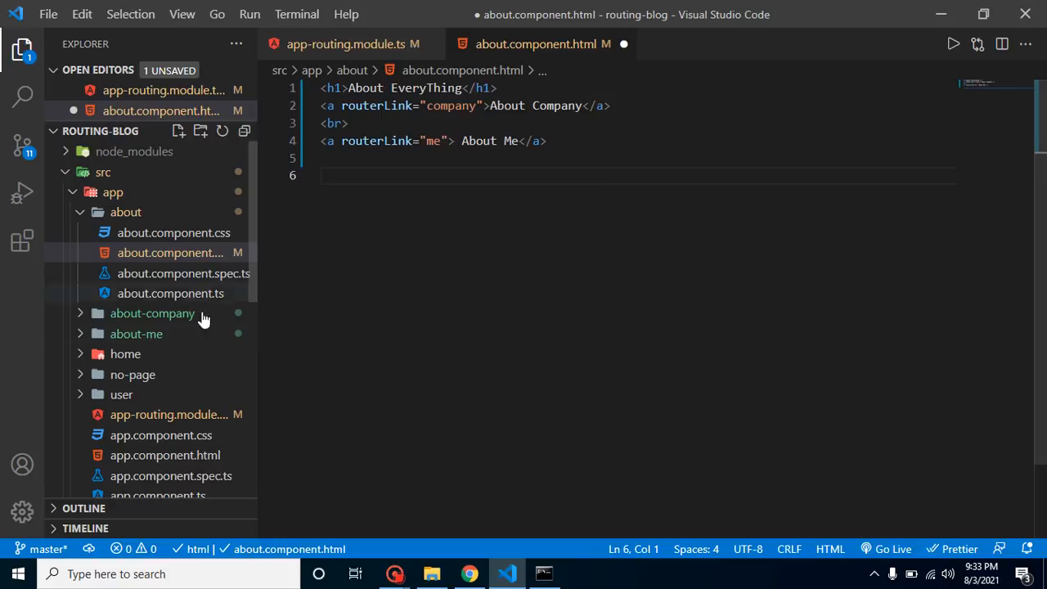
{"action": "mouse_move", "coordinate": [163, 435]}
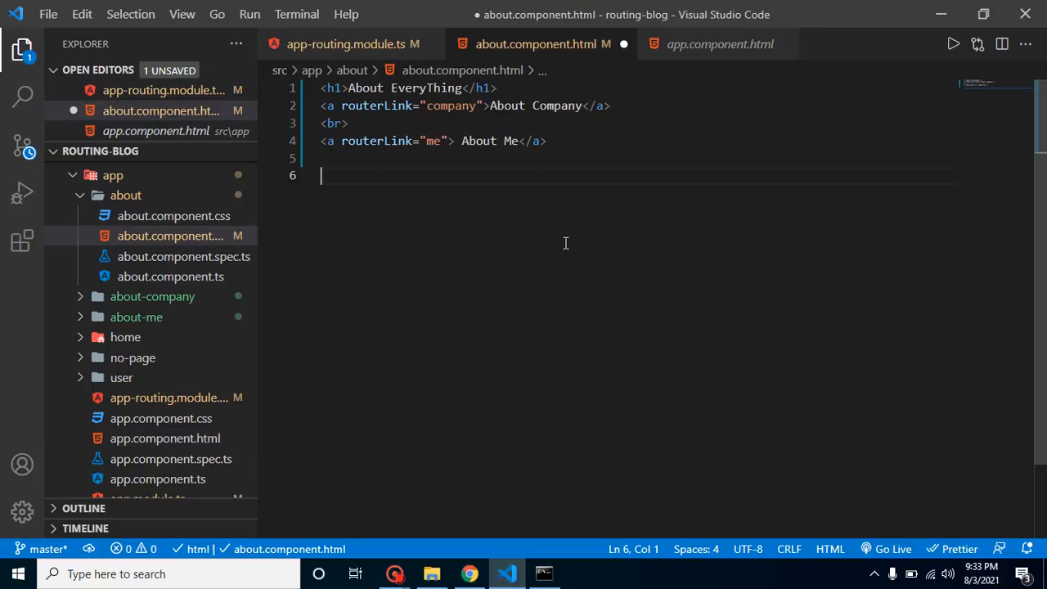
{"action": "type", "text": "<rout"}
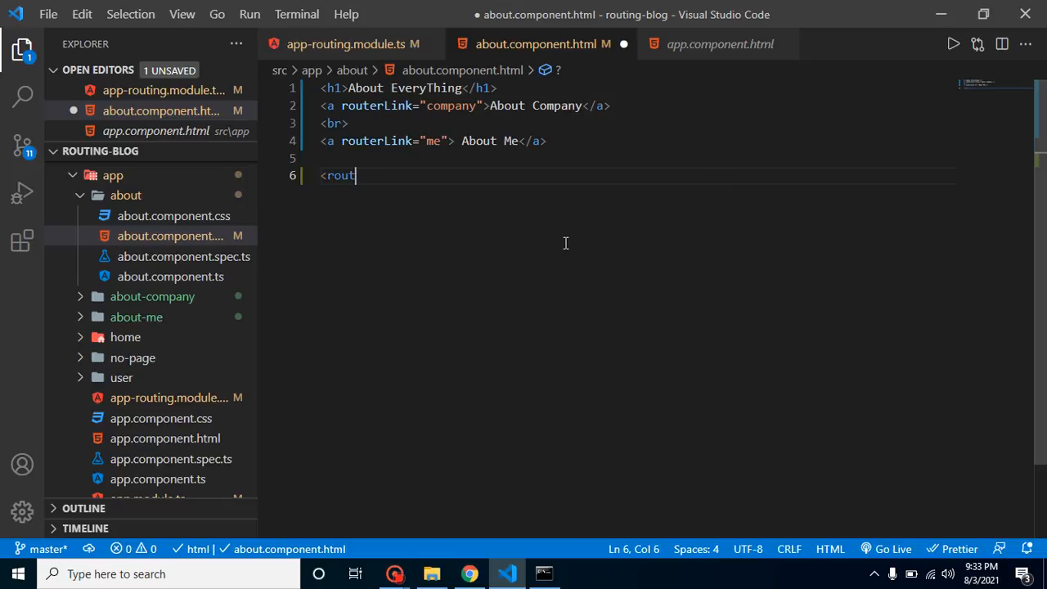
{"action": "type", "text": "er-outle"}
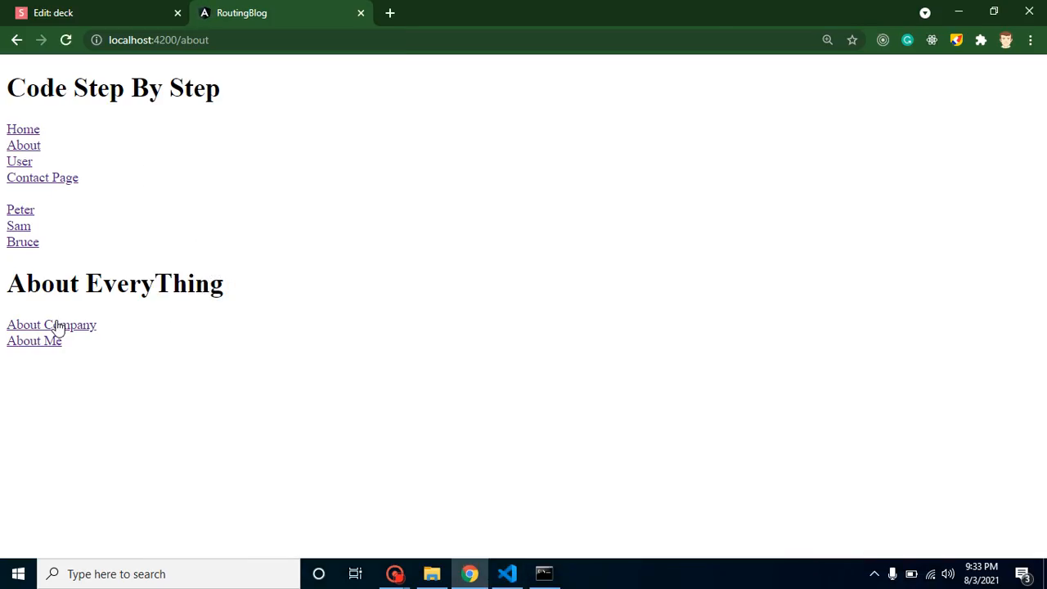
Verify About Company renders 'about-company works!', try the user and About links, then switch to the Slides.com deck.
{"action": "left_click", "coordinate": [158, 39]}
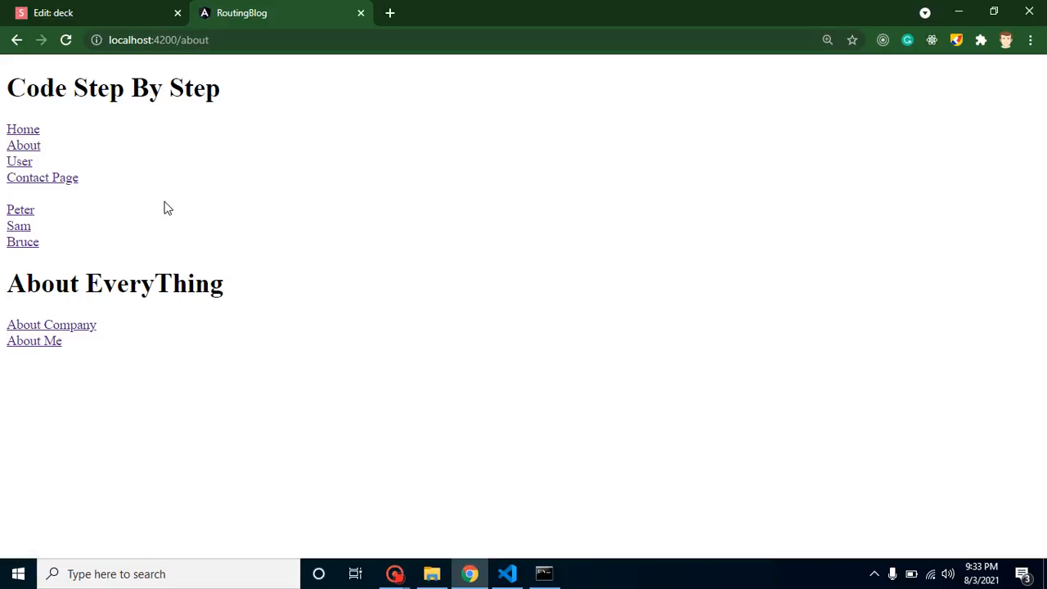
{"action": "mouse_move", "coordinate": [110, 367]}
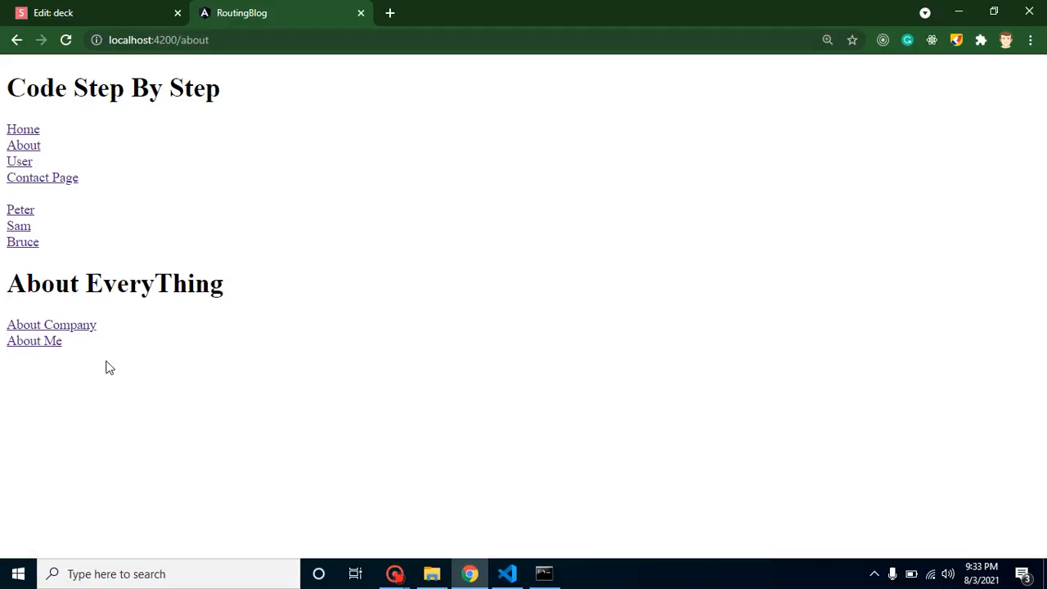
{"action": "left_click", "coordinate": [50, 324]}
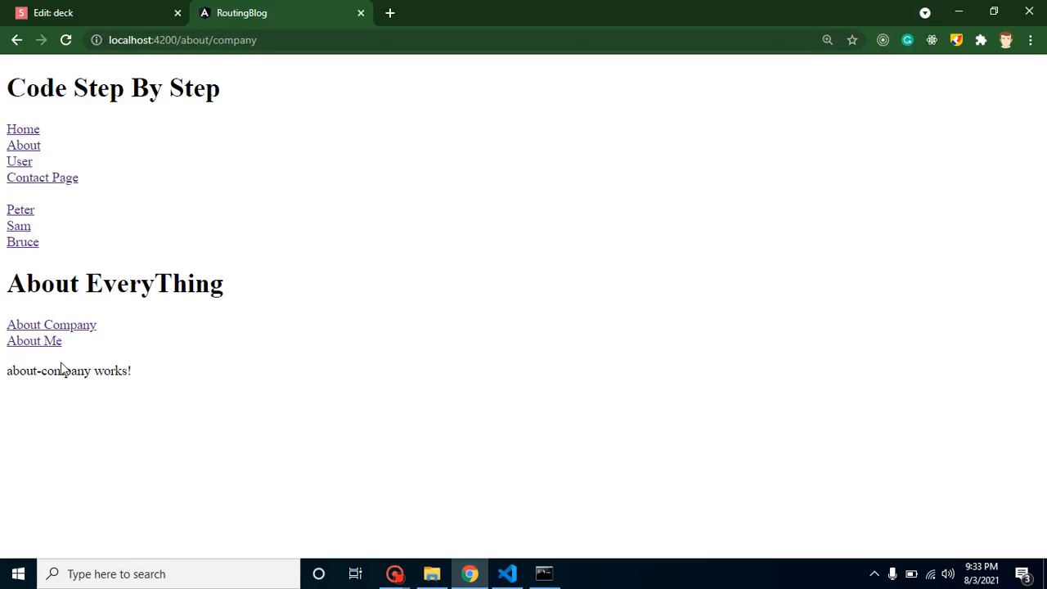
{"action": "mouse_move", "coordinate": [33, 340]}
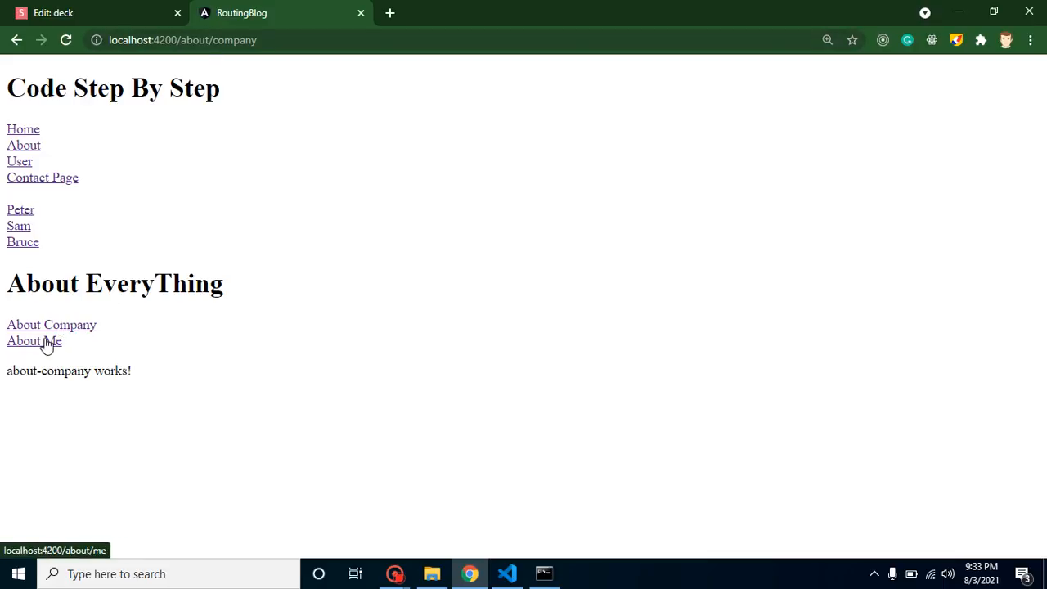
{"action": "left_click", "coordinate": [23, 127]}
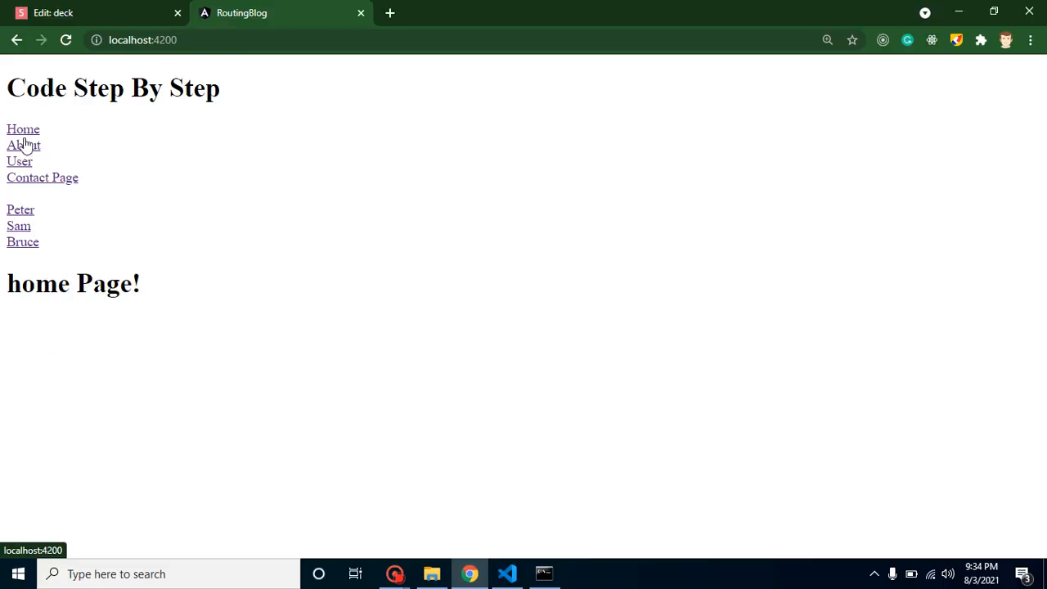
{"action": "left_click", "coordinate": [20, 210]}
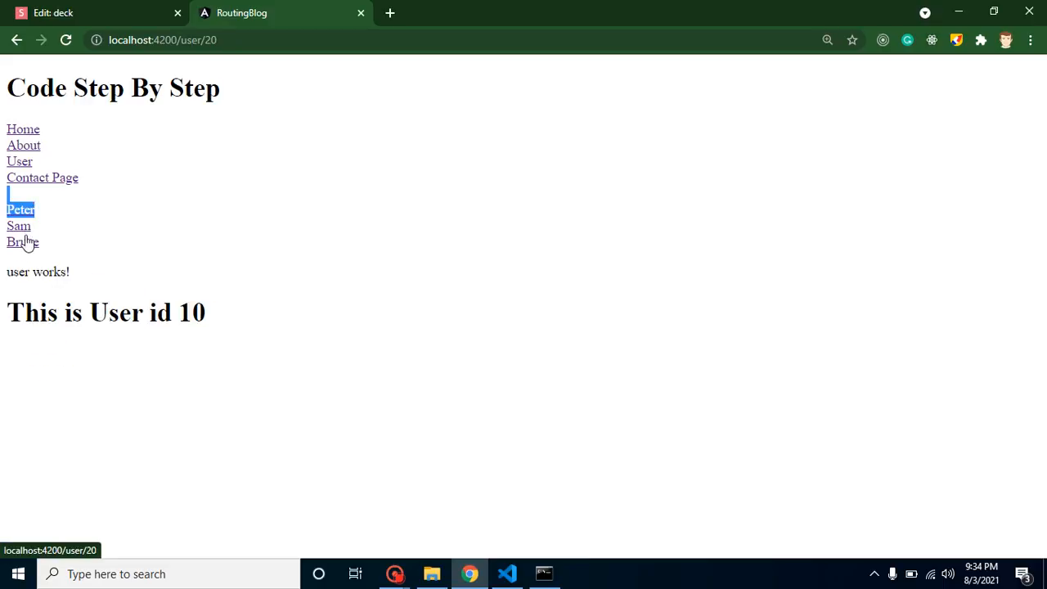
{"action": "mouse_move", "coordinate": [23, 129]}
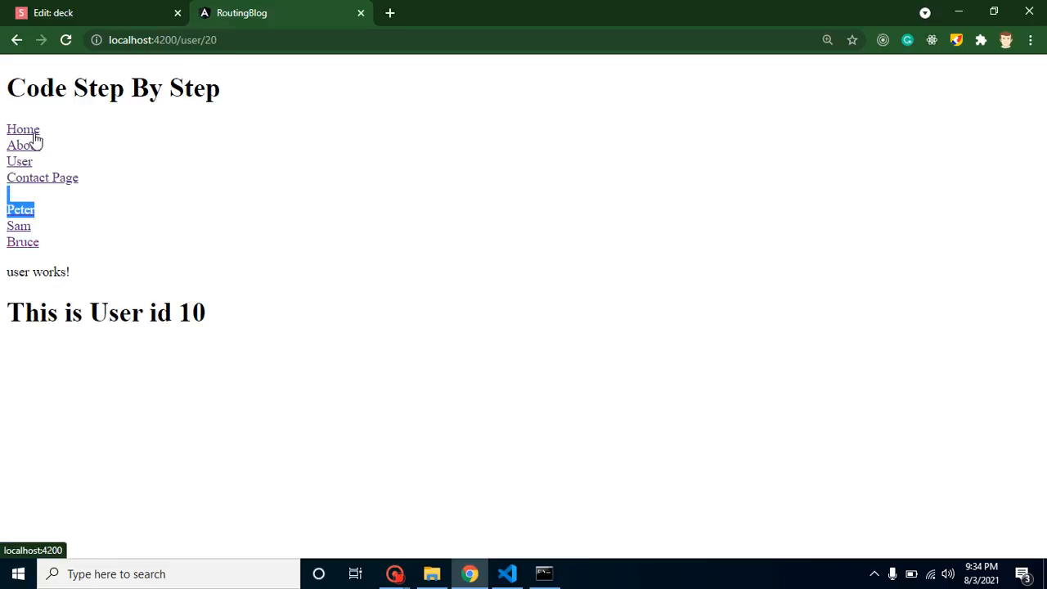
{"action": "left_click", "coordinate": [23, 144]}
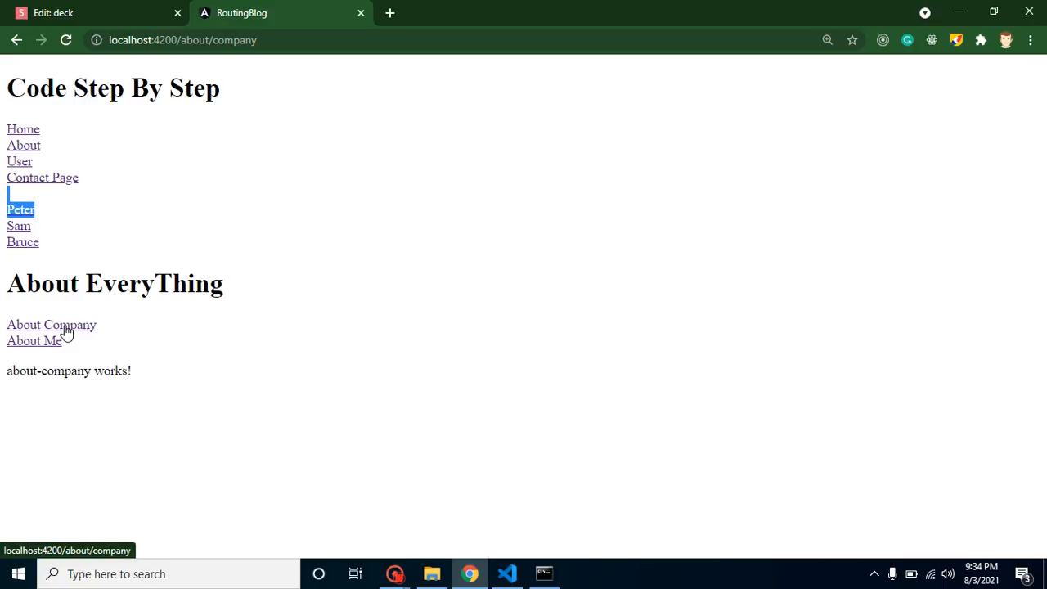
{"action": "left_click", "coordinate": [82, 13]}
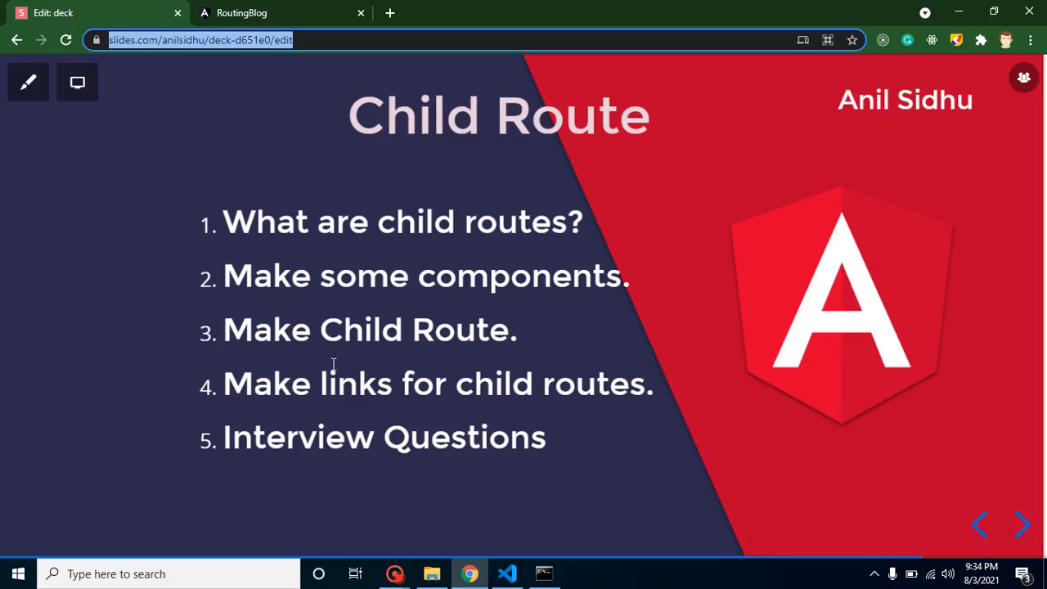